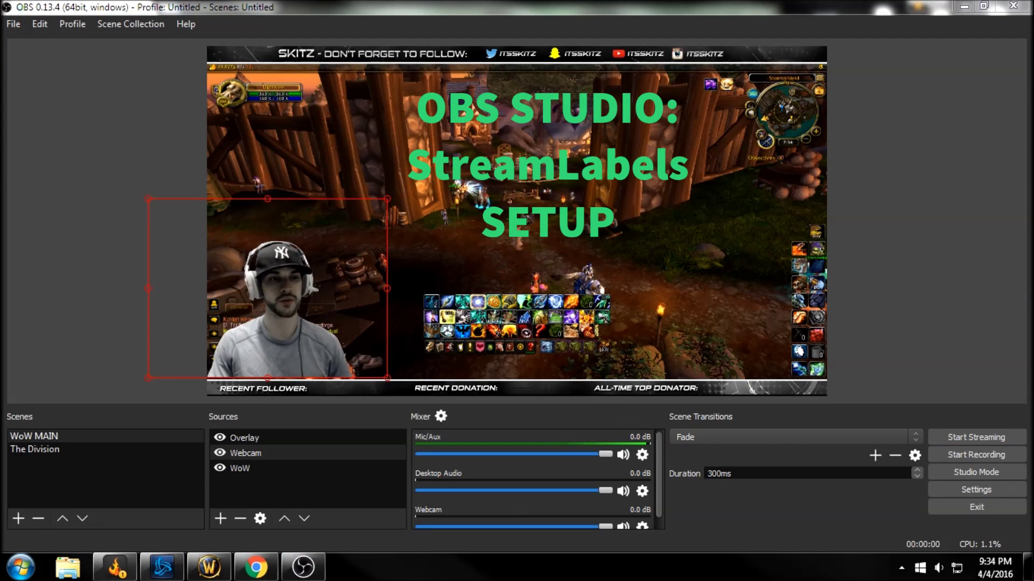
Step: Visit the TwitchAlerts dashboard's Stream Labels widget page, then return to the OBS scene
left_click(255, 567)
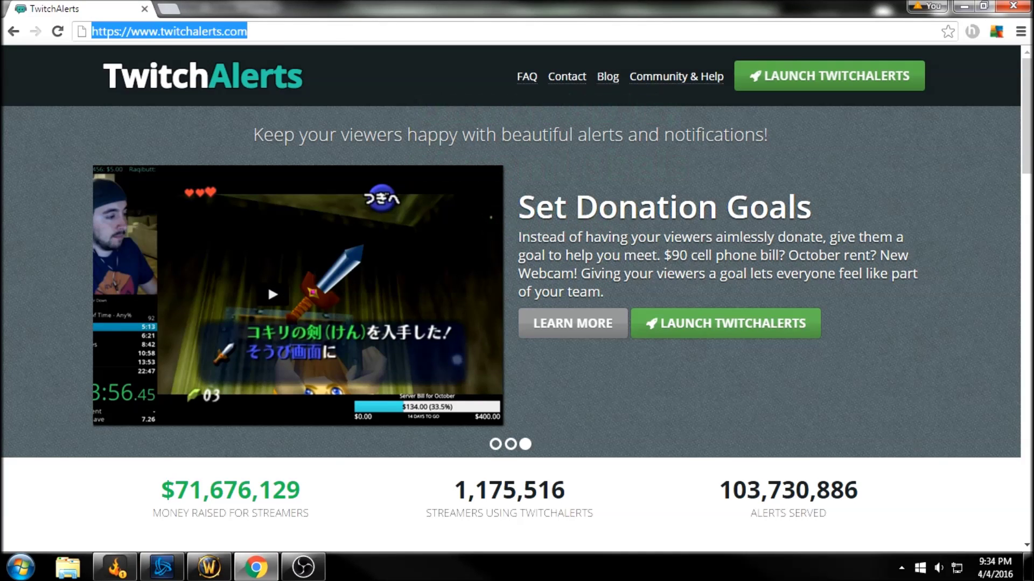
left_click(829, 75)
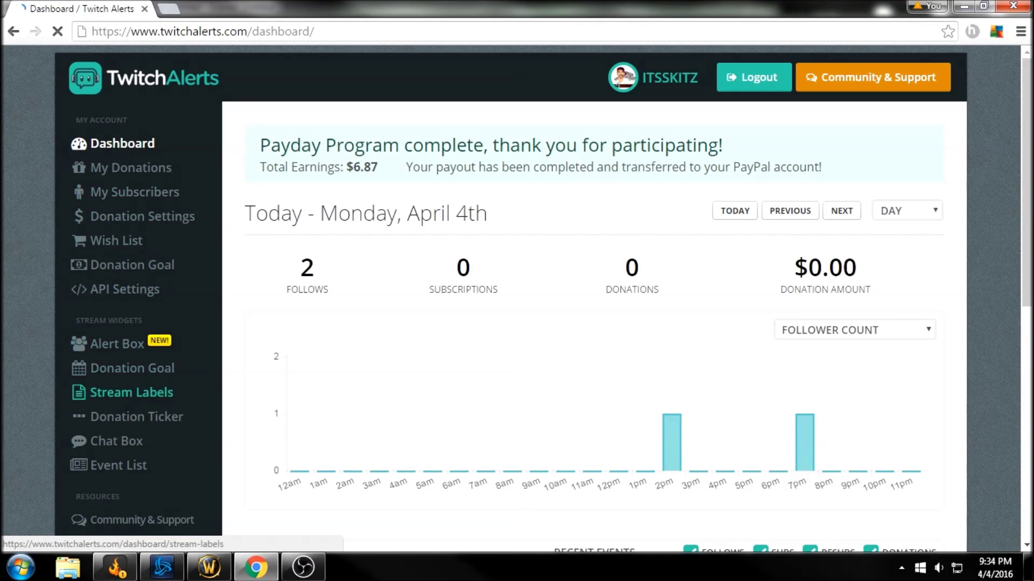
left_click(130, 392)
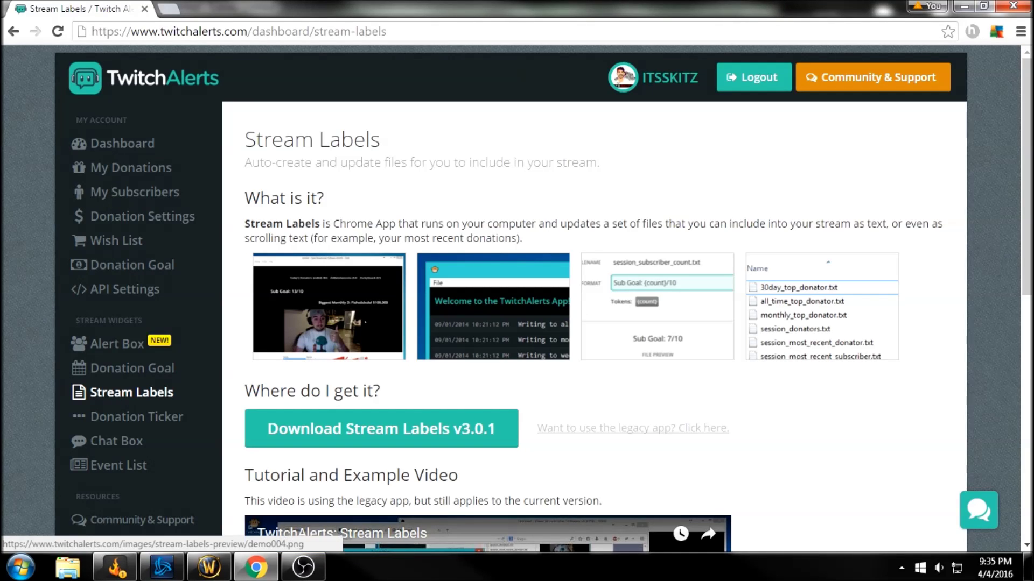
left_click(303, 566)
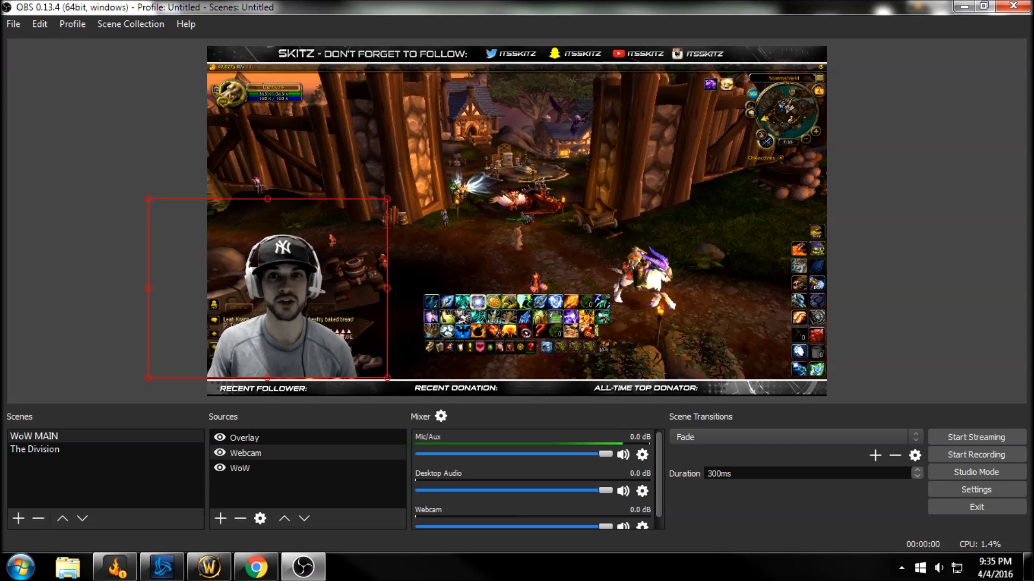
Step: Inspect the Overlay, Webcam and WoW scene layers, then switch to the TwitchAlerts homepage
left_click(246, 454)
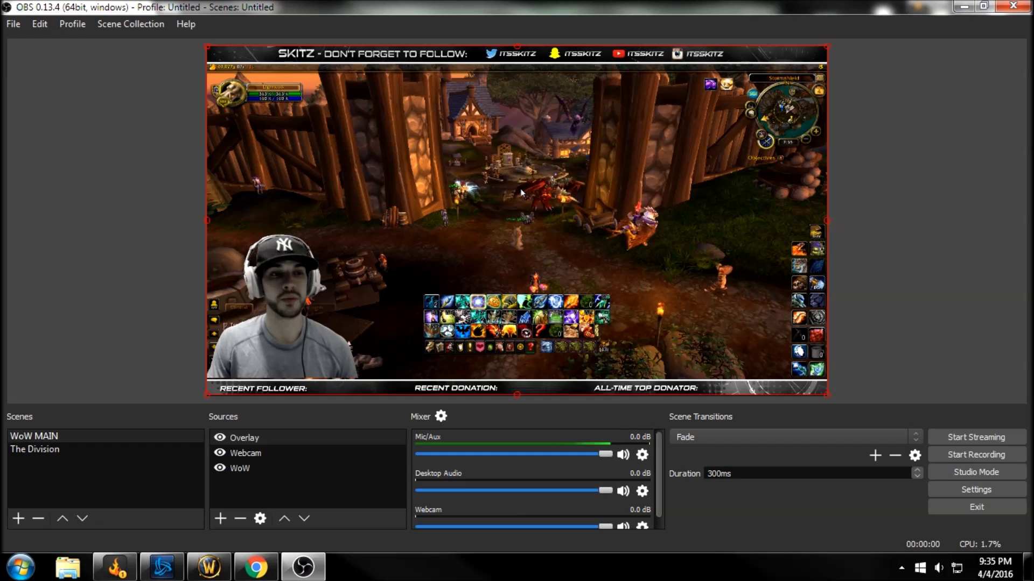
left_click(244, 454)
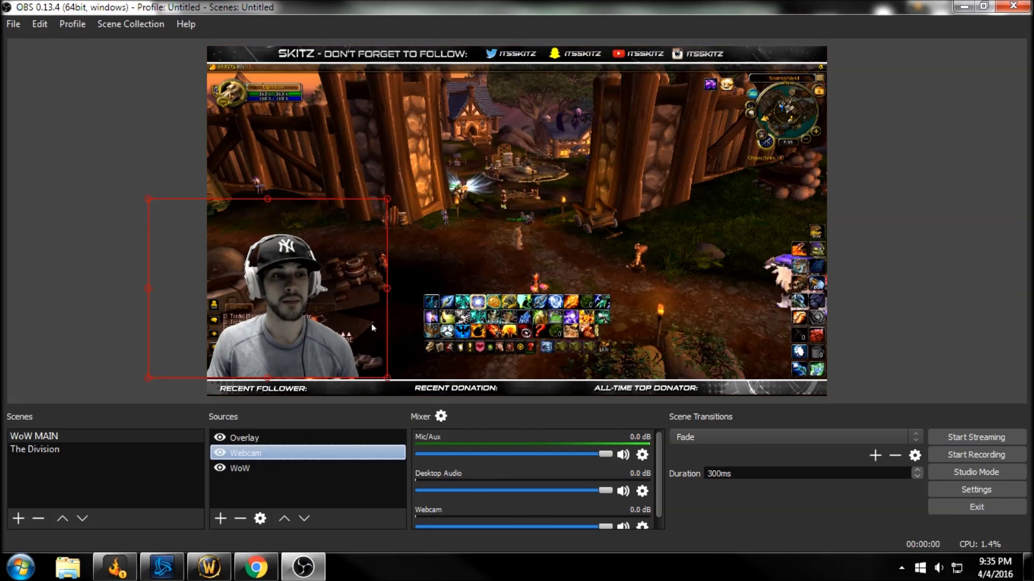
left_click(240, 469)
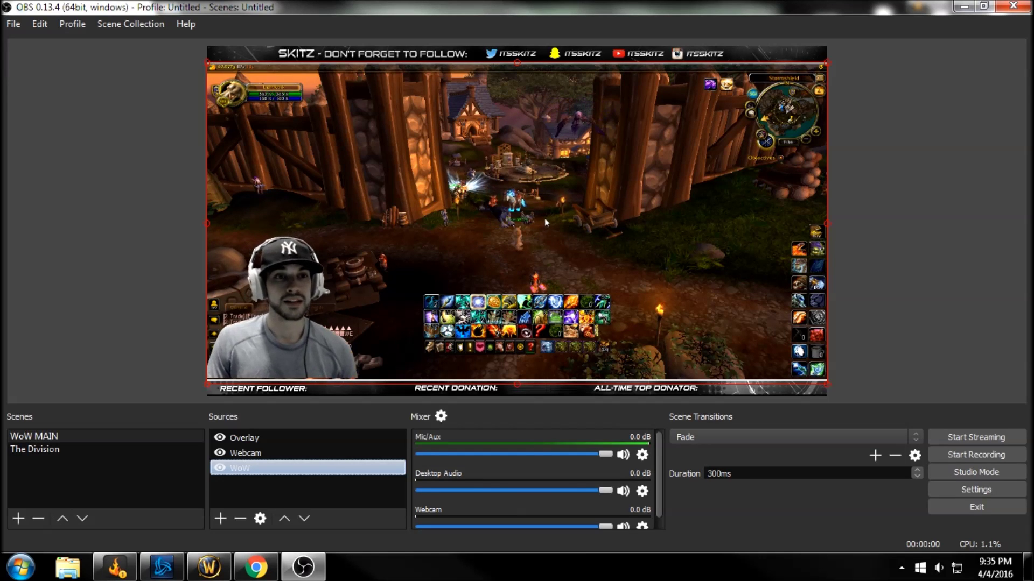
left_click(256, 568)
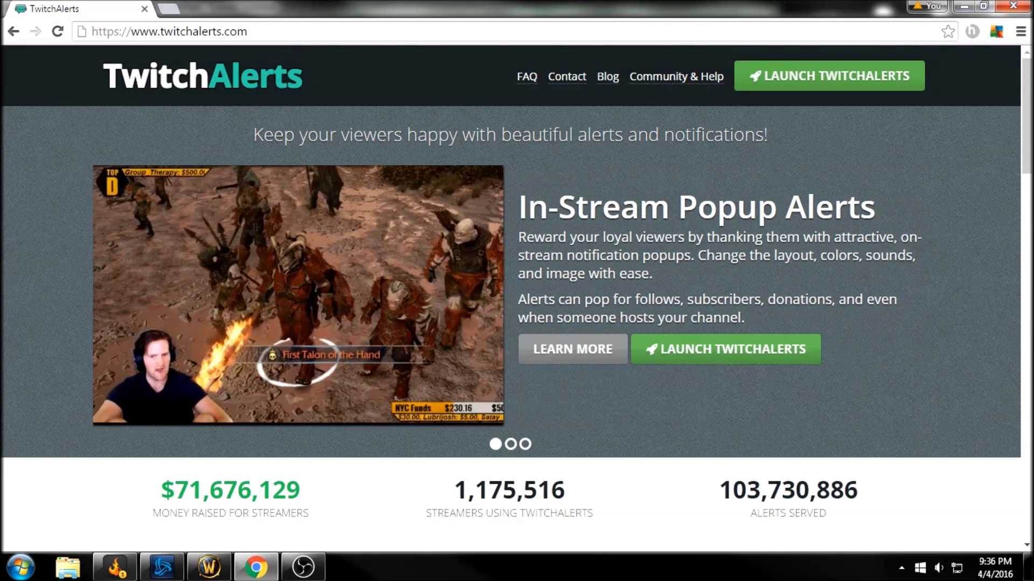
Step: From the dashboard's Stream Labels page, download Stream Labels v3.0.1 via the Chrome Web Store
left_click(830, 75)
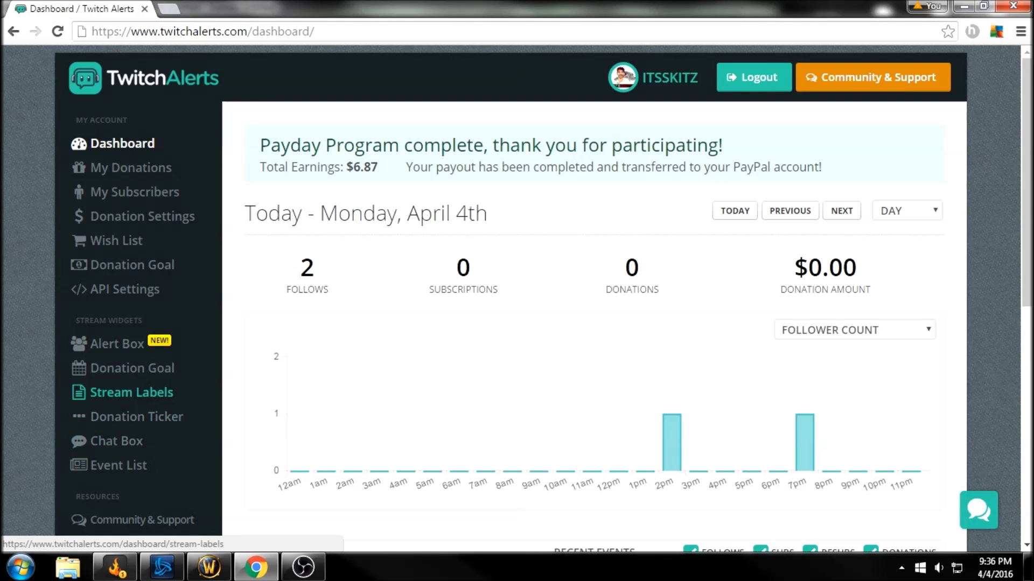
left_click(132, 392)
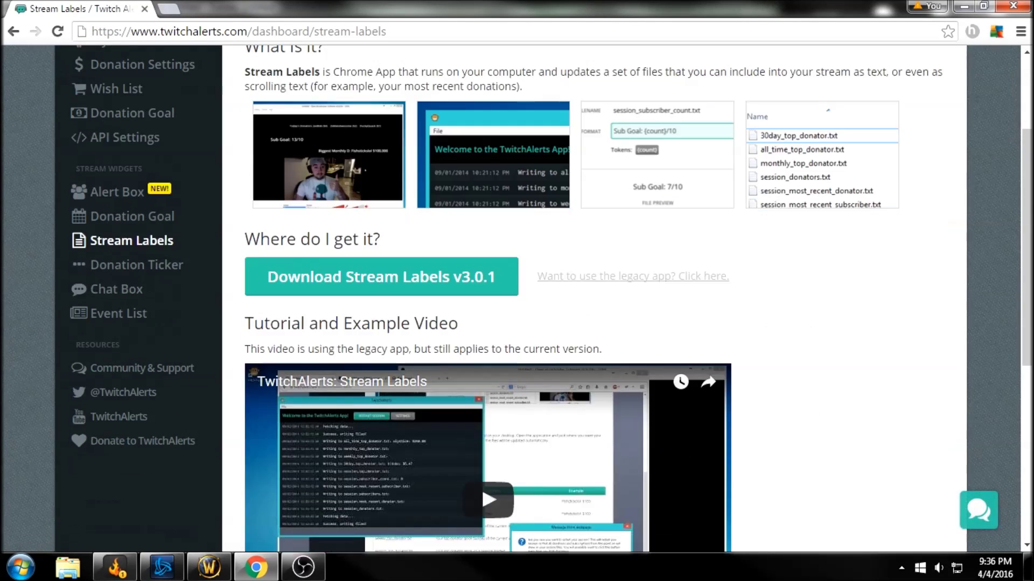
scroll("up", 3)
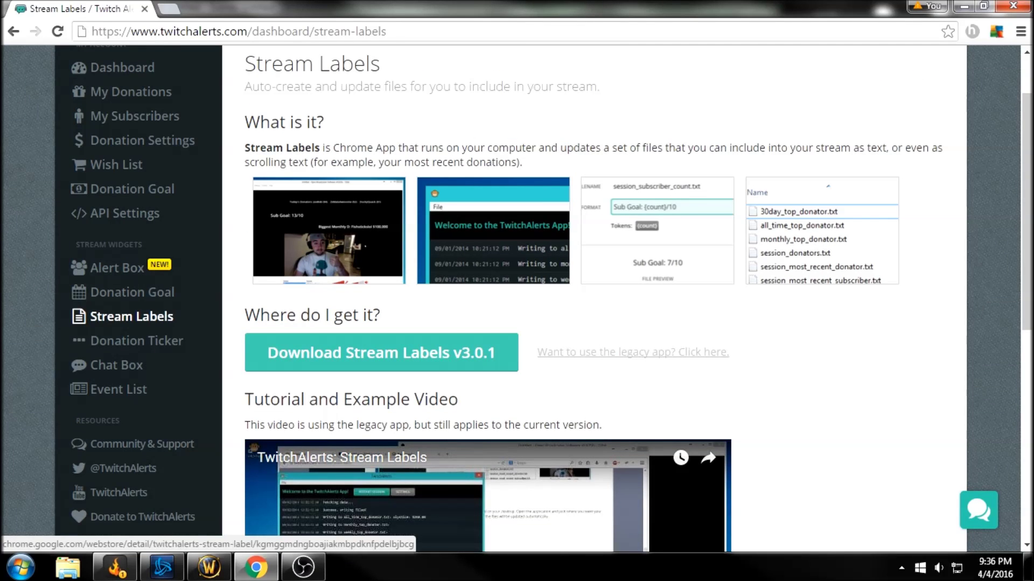
left_click(380, 352)
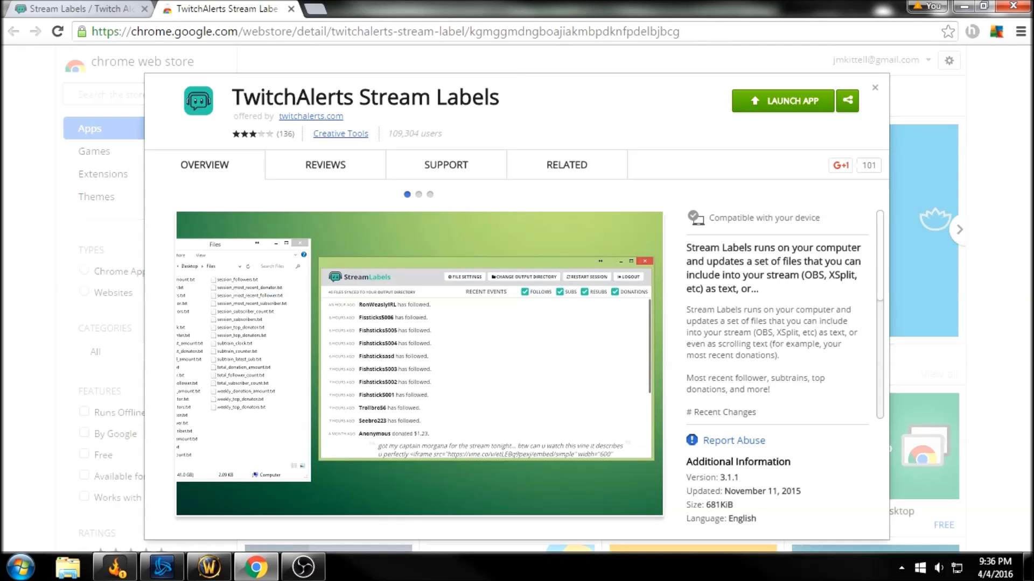
Step: Browse the app's preview screenshots and launch the Stream Labels app
left_click(419, 194)
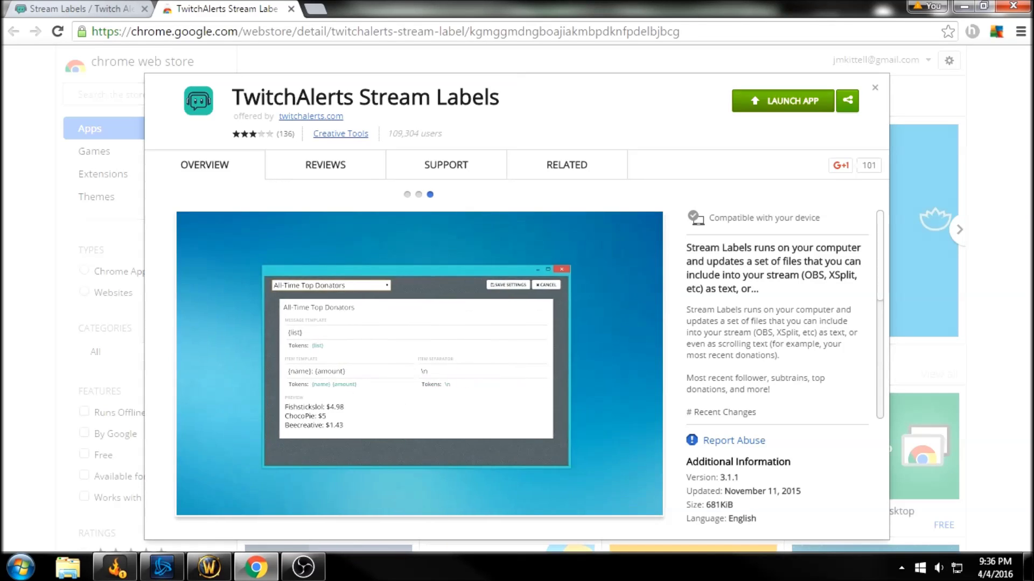
left_click(781, 100)
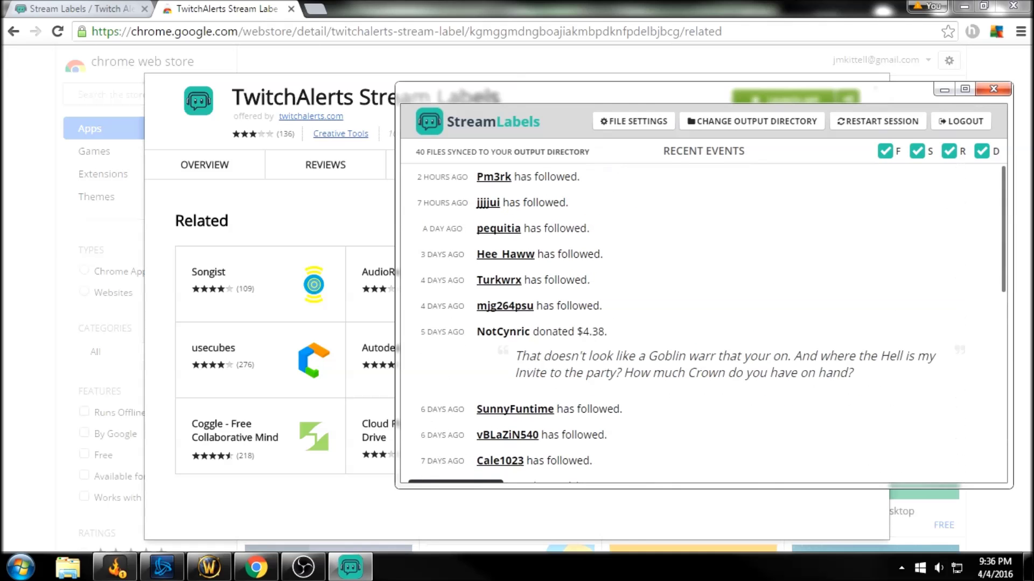
Step: Bring OBS back behind Stream Labels and bring up the Windows Start menu
left_click(302, 566)
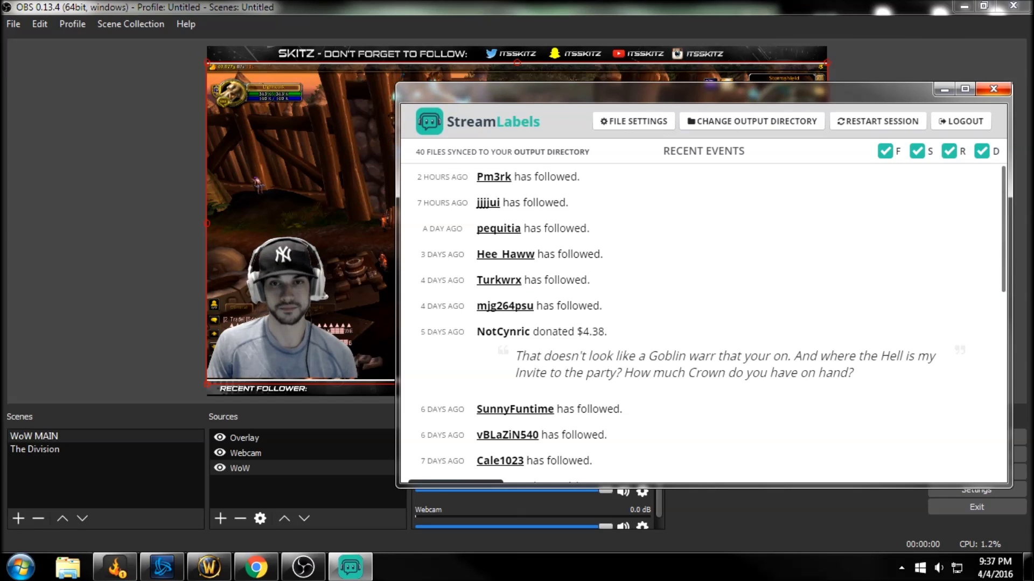
left_click(19, 567)
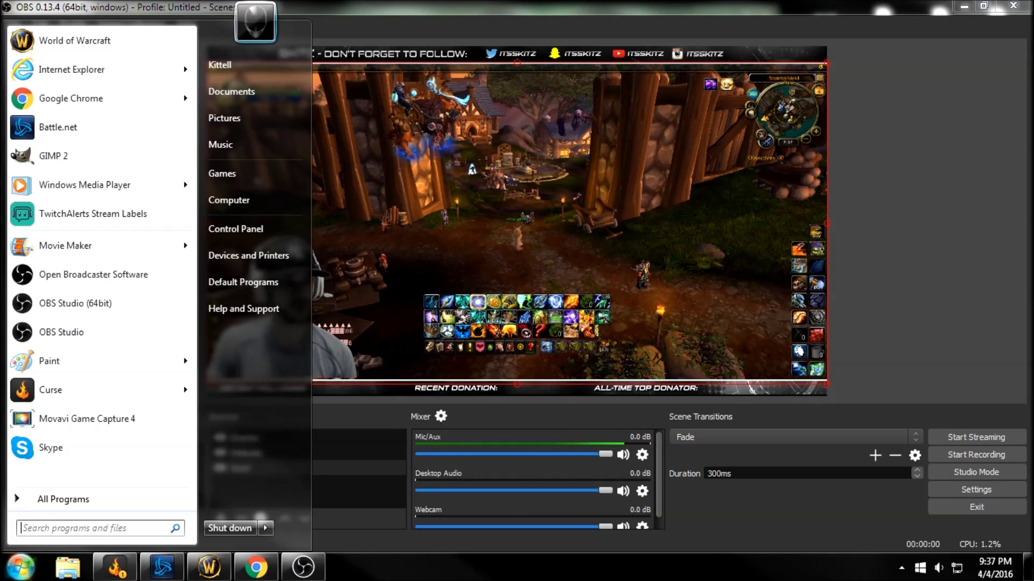
mouse_move(92, 213)
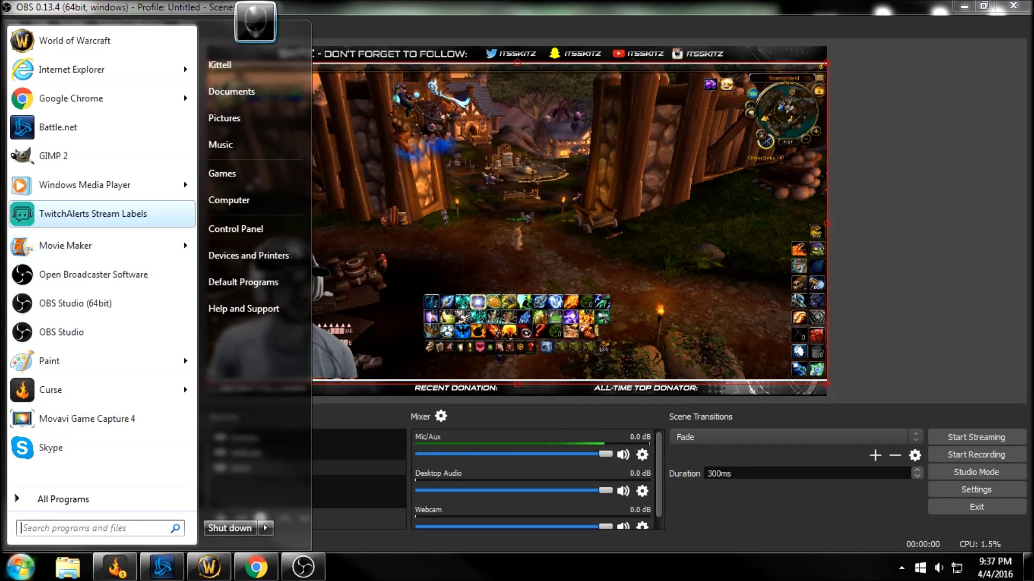
Step: Relaunch TwitchAlerts Stream Labels from the Start menu
left_click(93, 213)
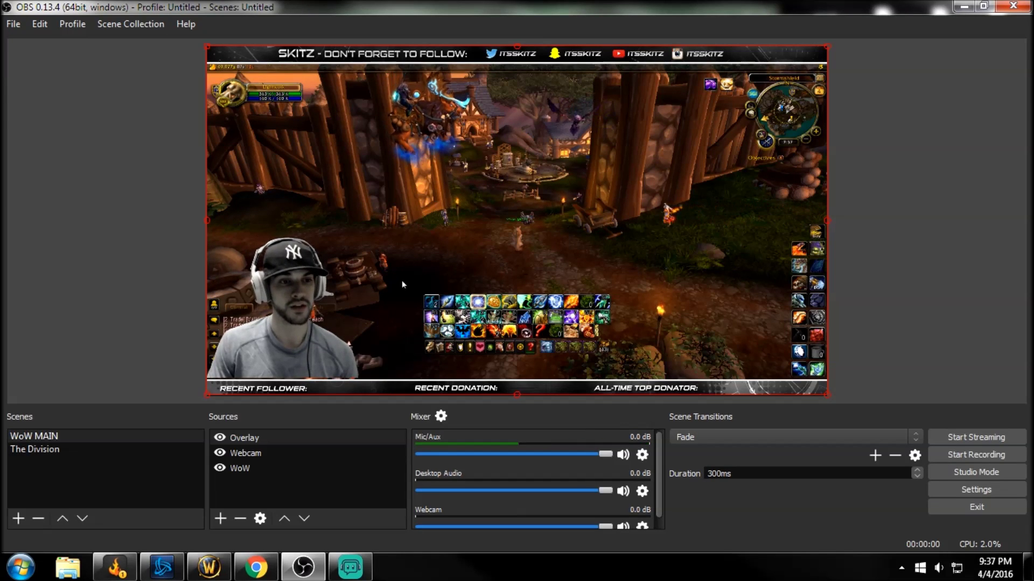
Step: Add a Text (FreeType 2) source named RECENTFOLLOWERSKITZ to the scene
left_click(219, 519)
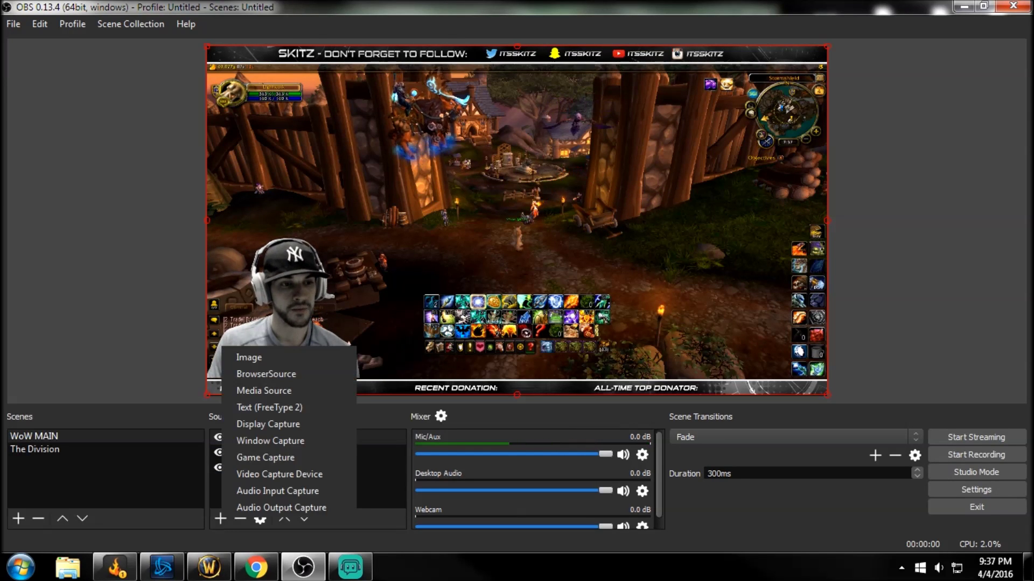
mouse_move(269, 407)
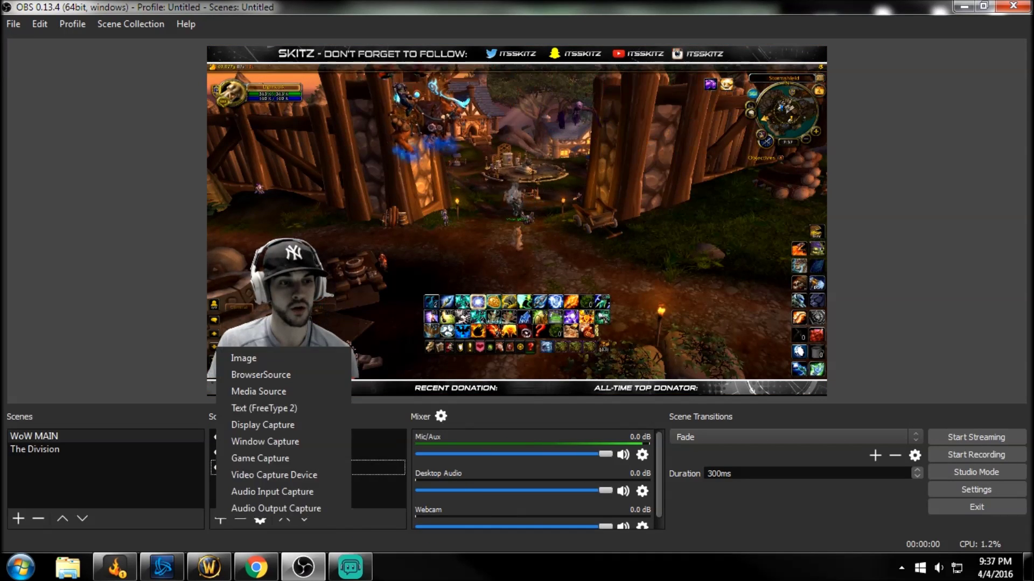
mouse_move(264, 408)
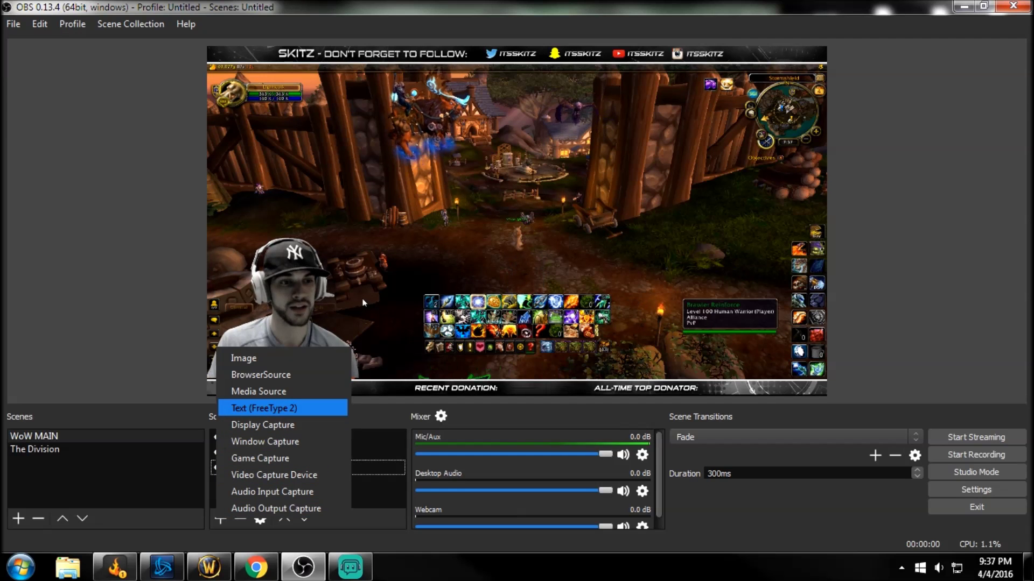
left_click(263, 408)
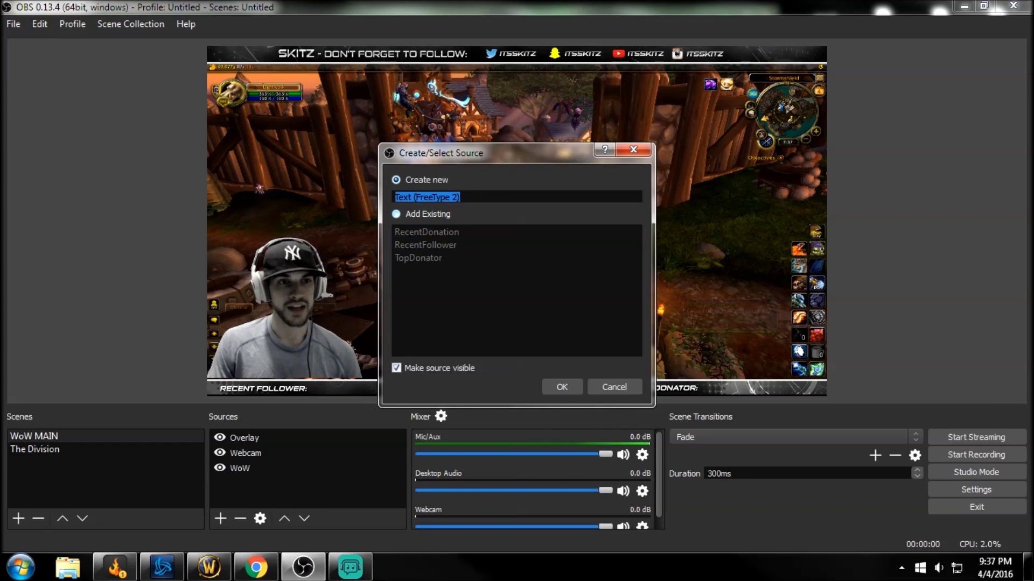
left_click(425, 244)
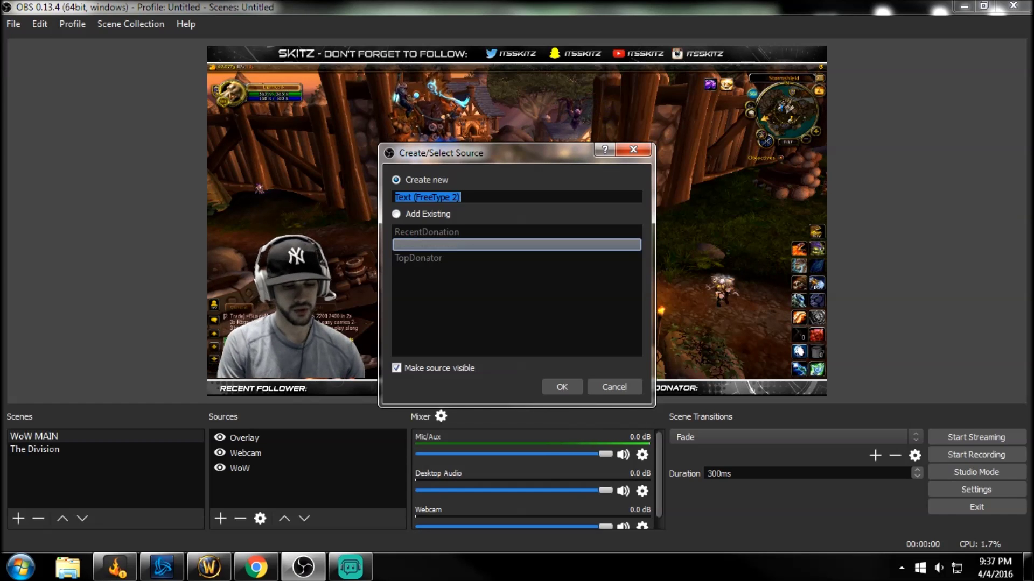
type("RECENTFOLLOWER")
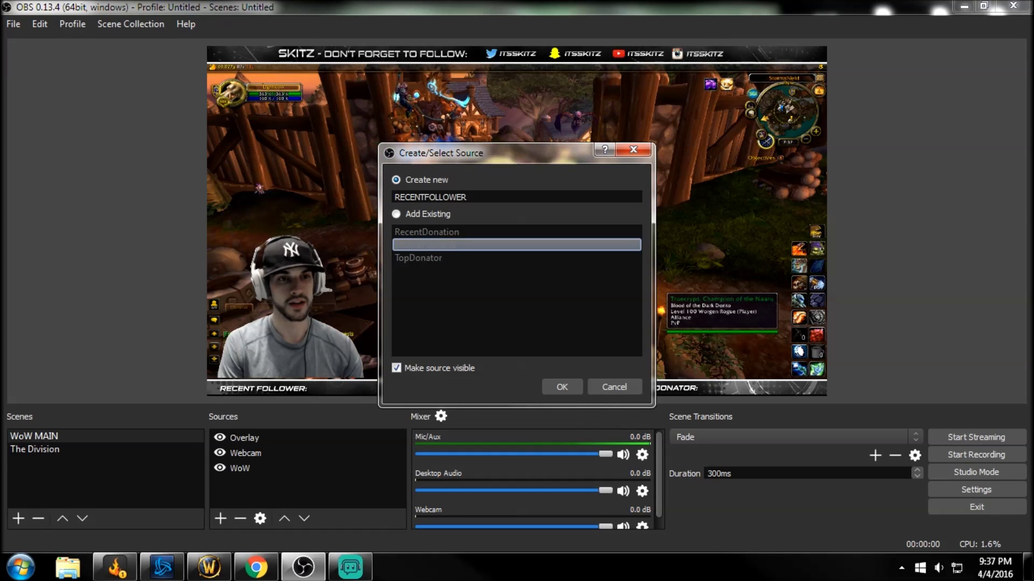
type("SKITZ")
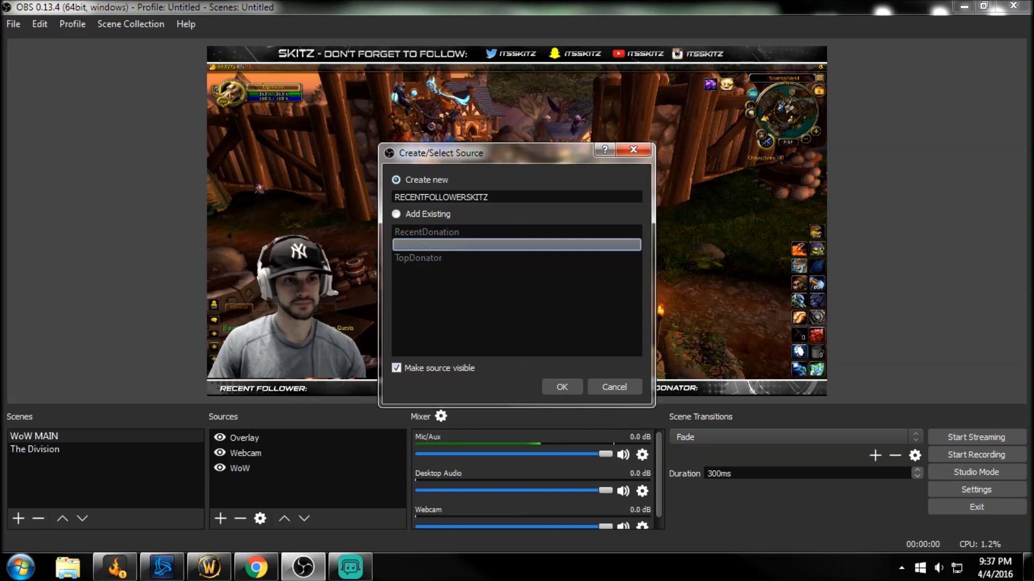
left_click(561, 386)
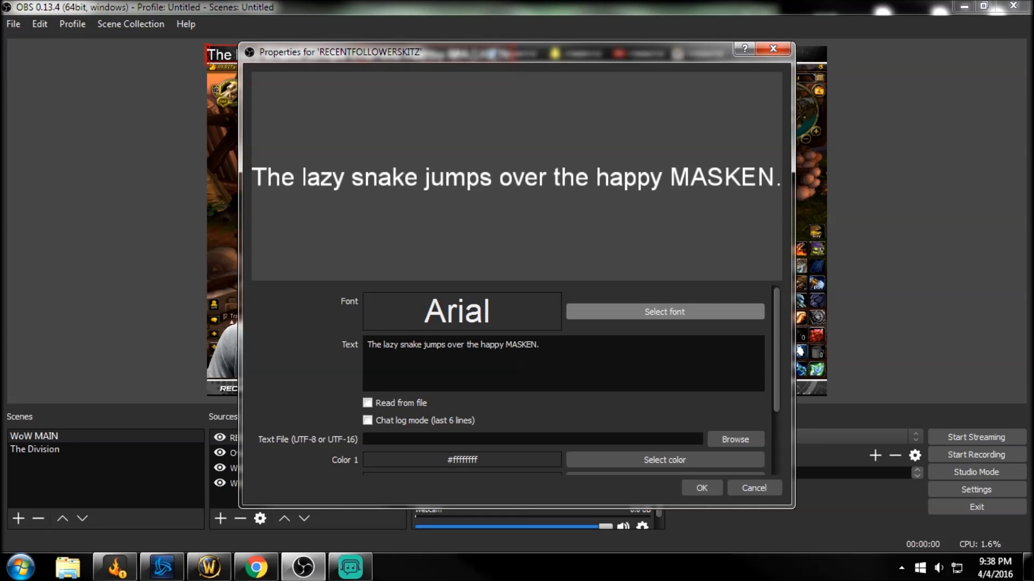
Step: Set the follower text's font to Corbel and make it read its text from a file
left_click(663, 312)
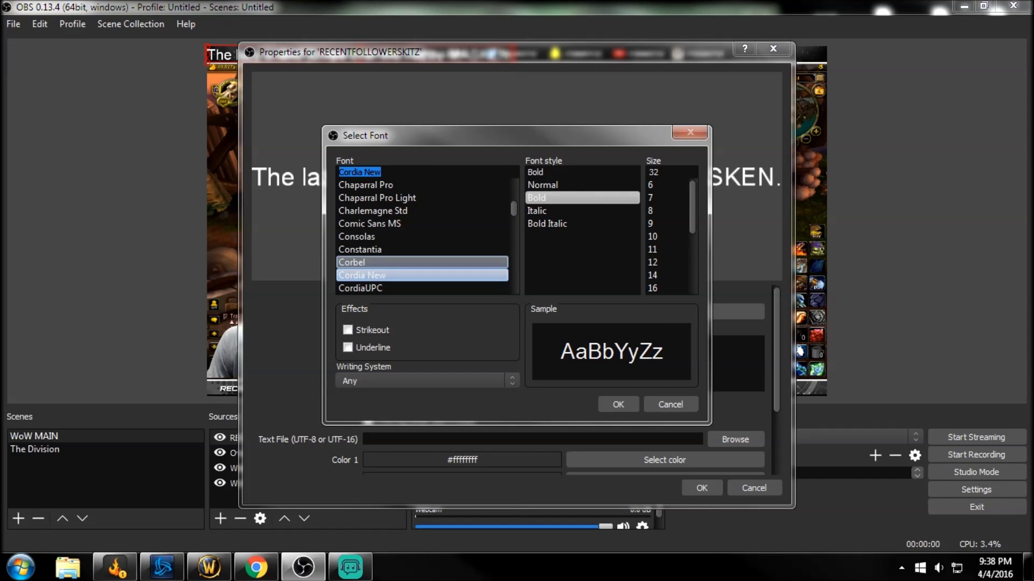
left_click(351, 262)
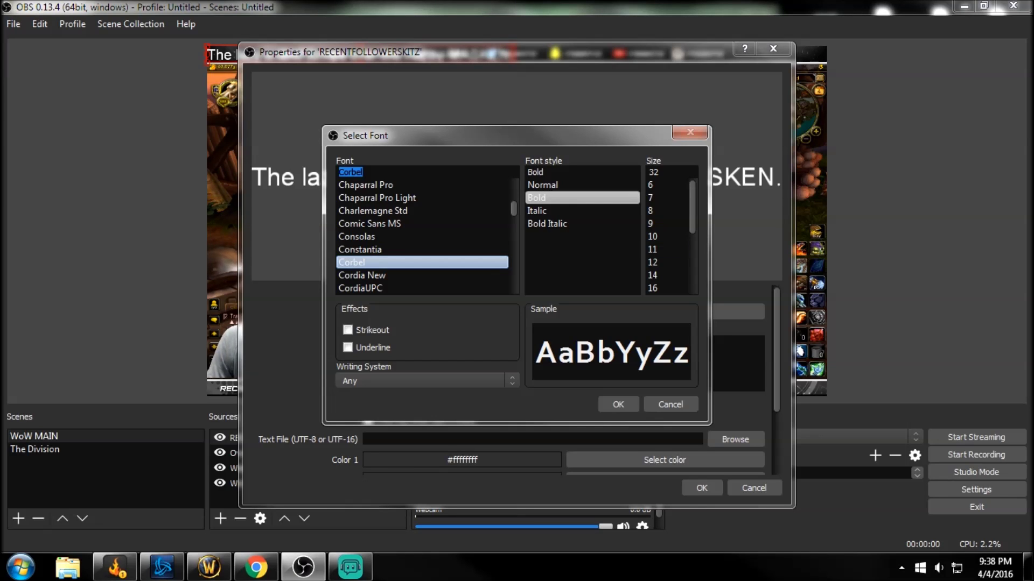
left_click(617, 404)
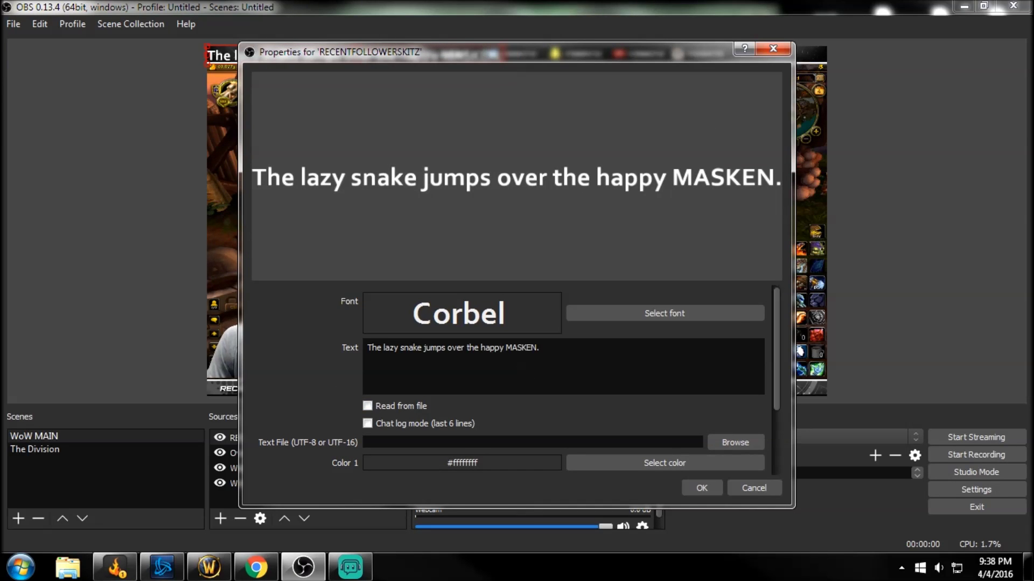
left_click(367, 406)
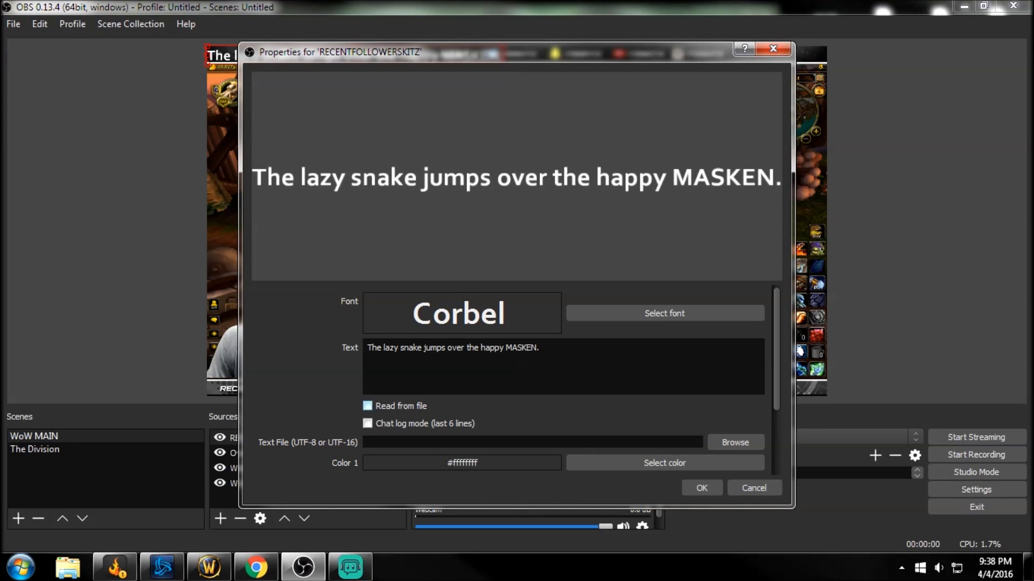
left_click(367, 406)
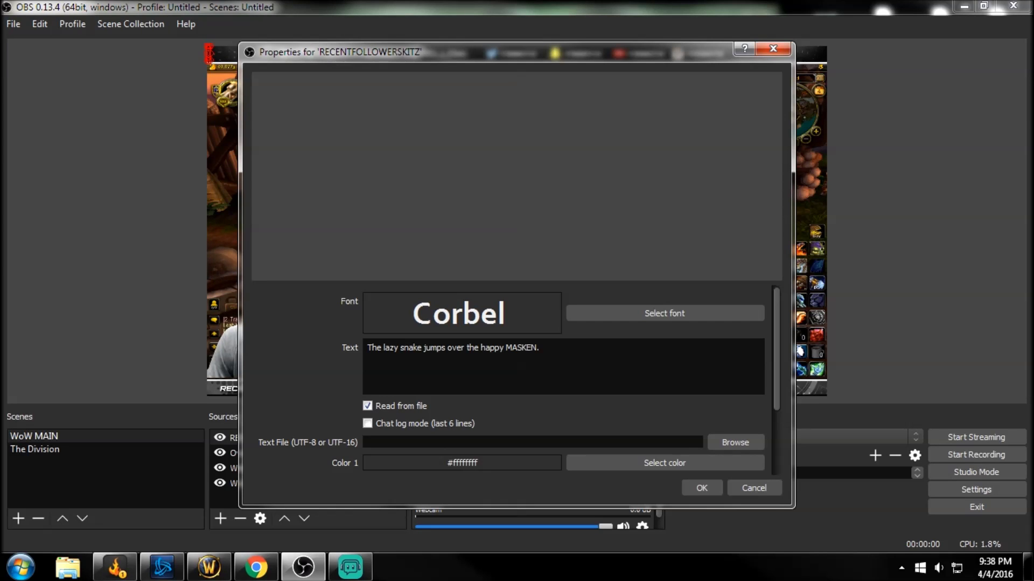
Step: Browse to the twitchalerts folder on the Desktop to locate most_recent_follower.txt
left_click(733, 443)
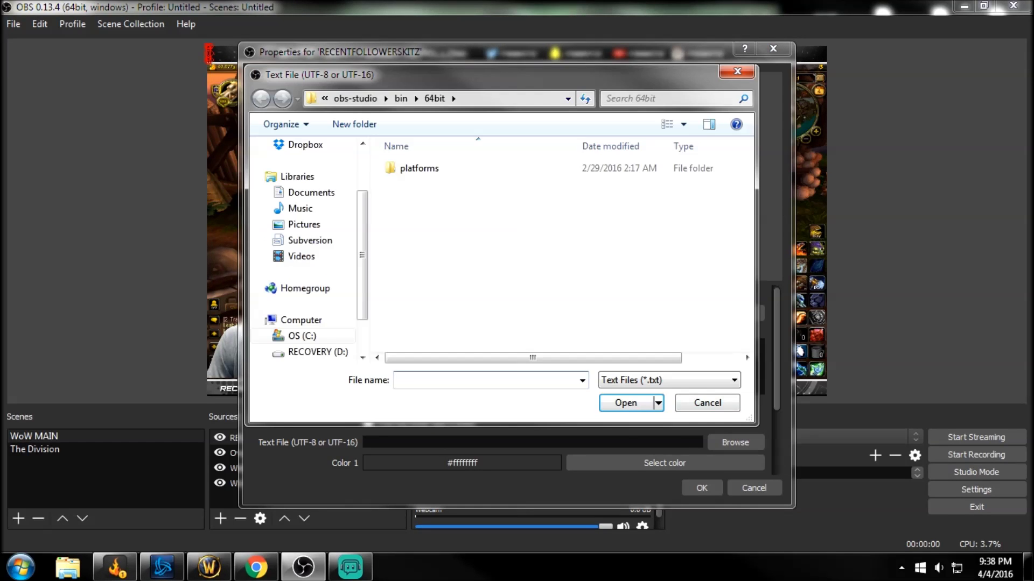
left_click(665, 98)
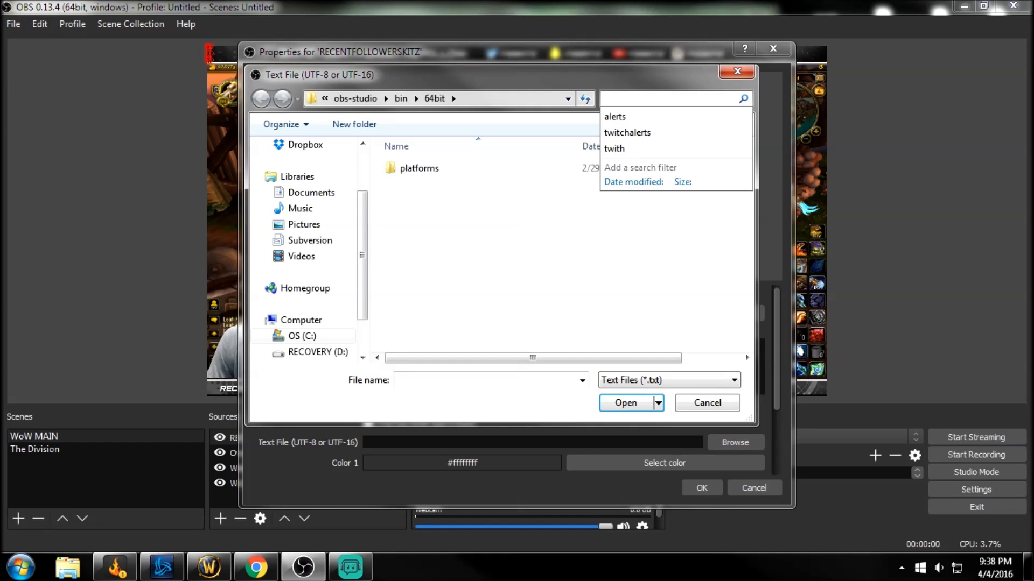
left_click(626, 133)
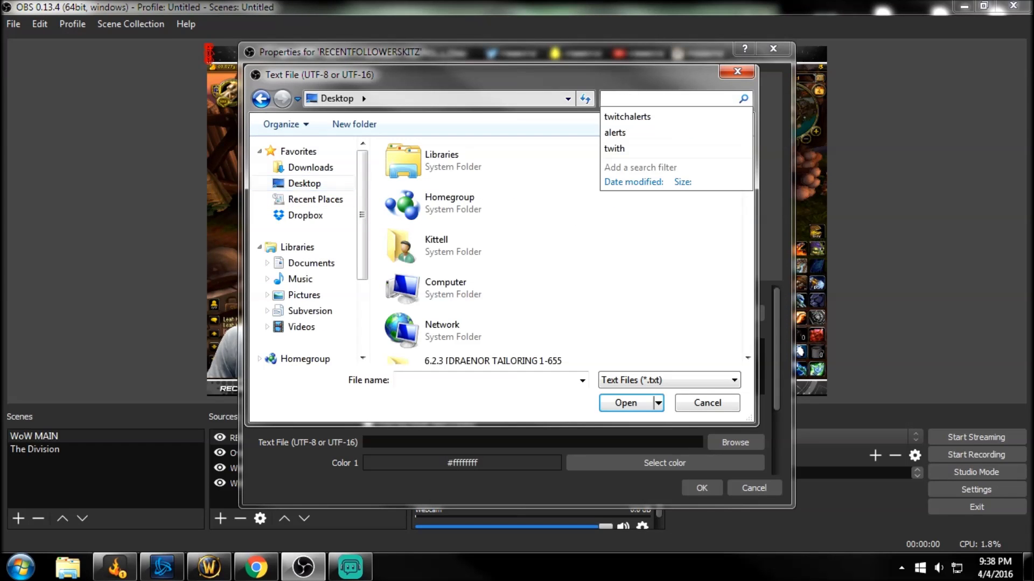
left_click(627, 116)
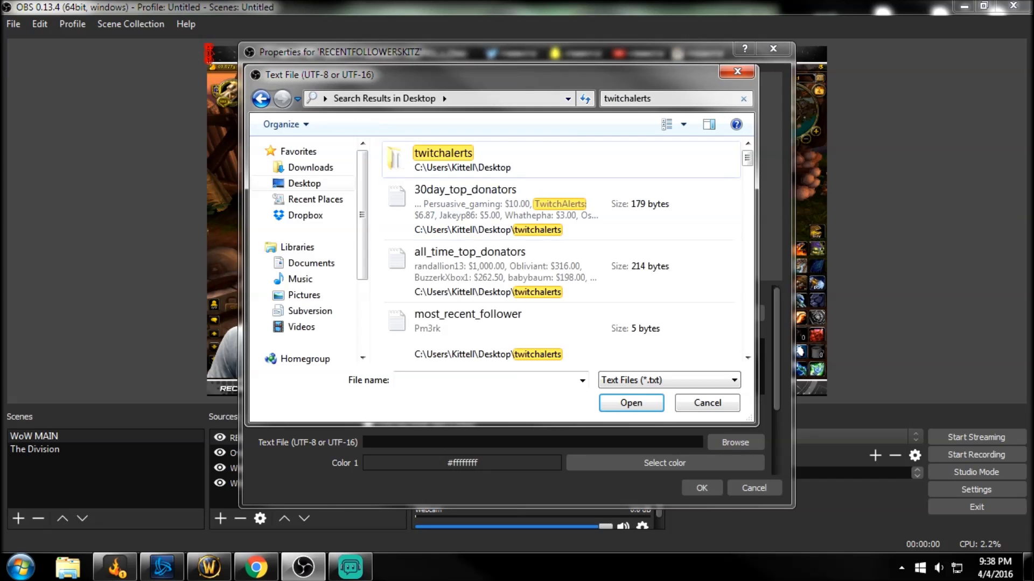
double_click(442, 158)
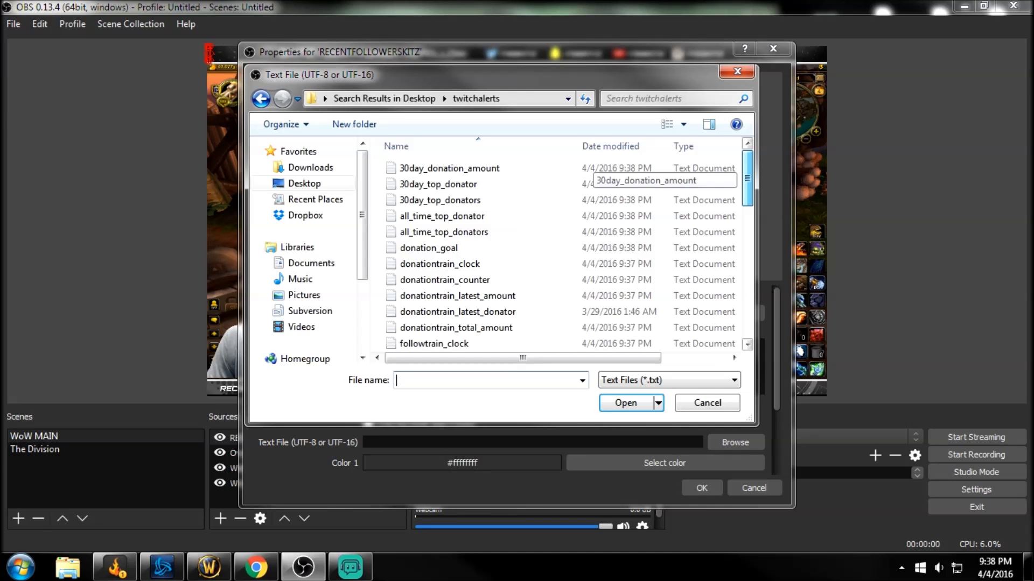
scroll("down", 3)
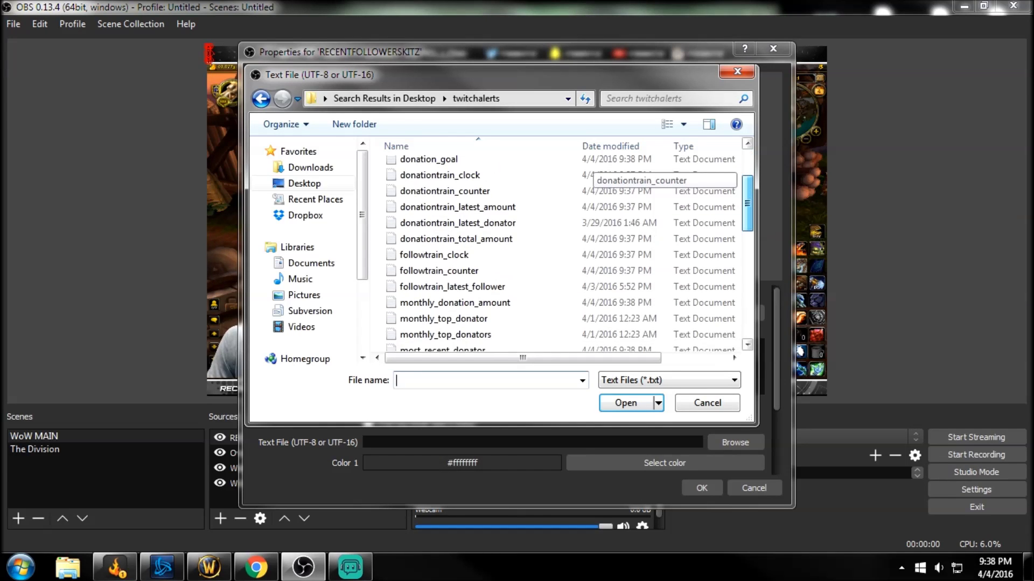
scroll("down", 3)
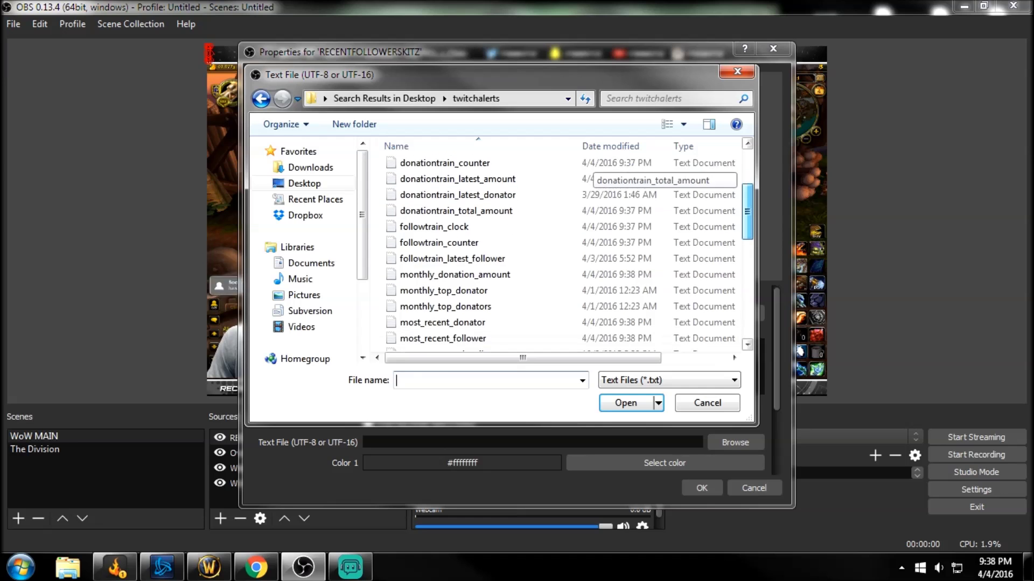
scroll("down", 3)
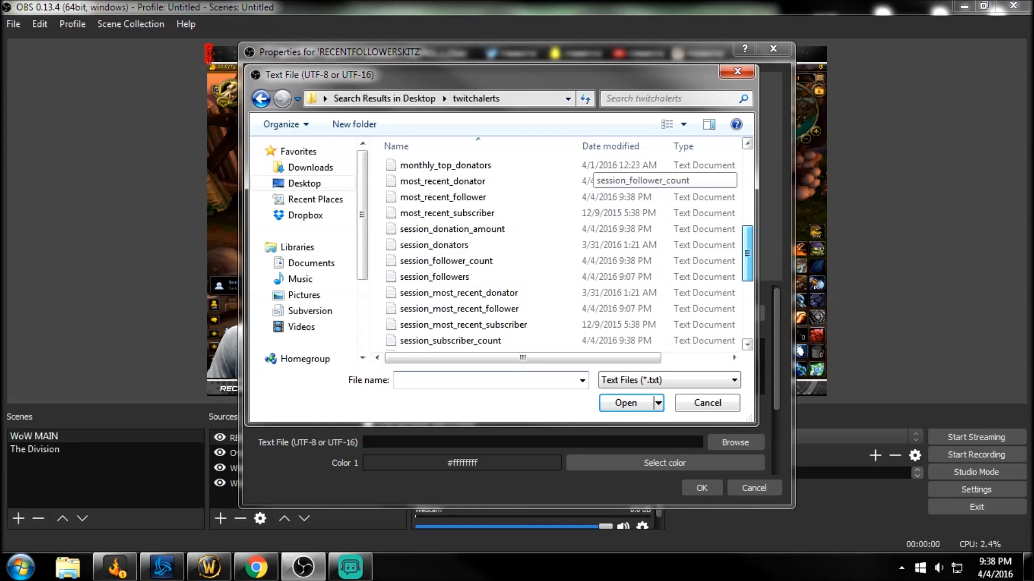
scroll("up", 3)
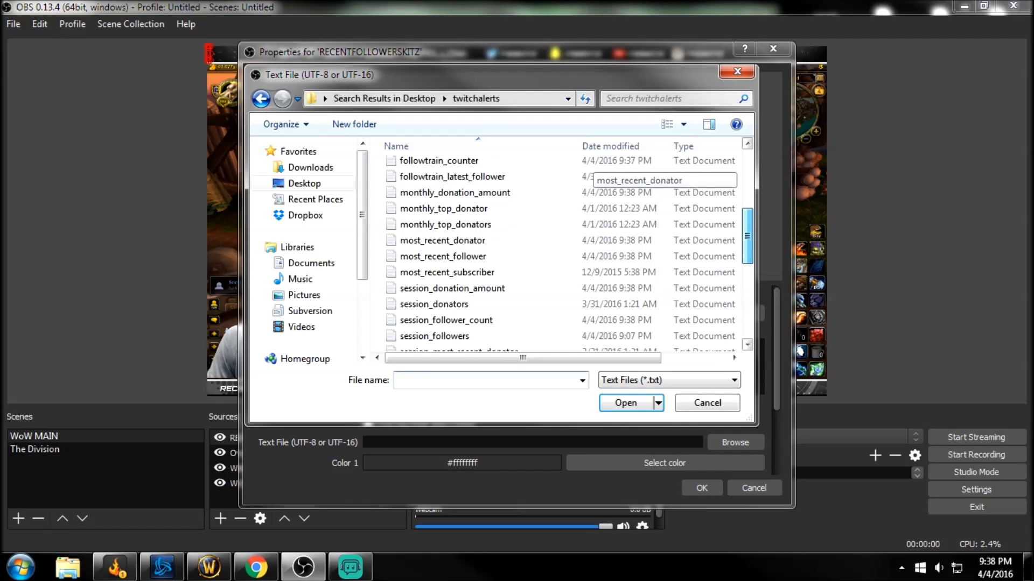
mouse_move(441, 256)
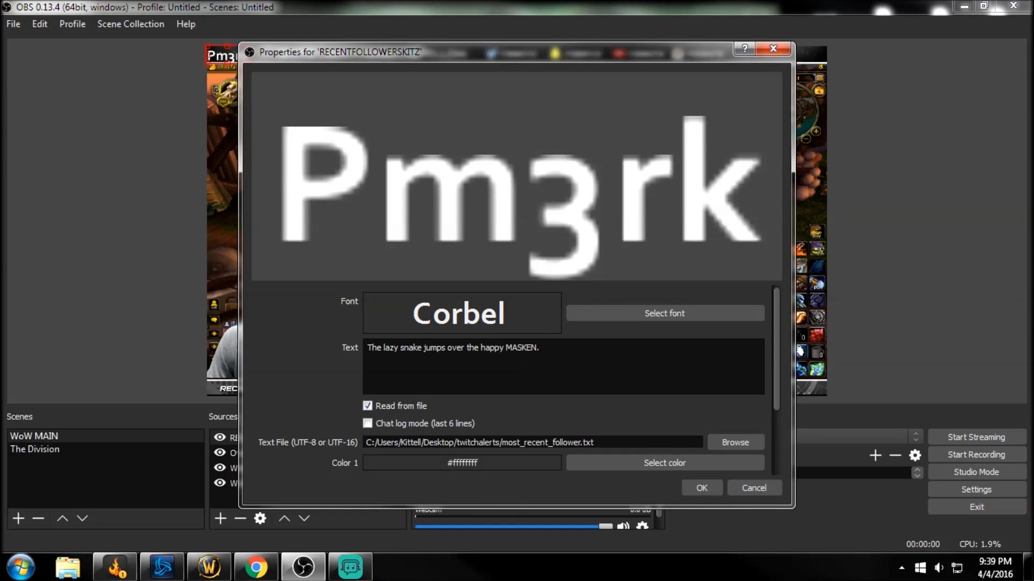
Step: Give the follower text an outline and make its main colour green
scroll("down", 3)
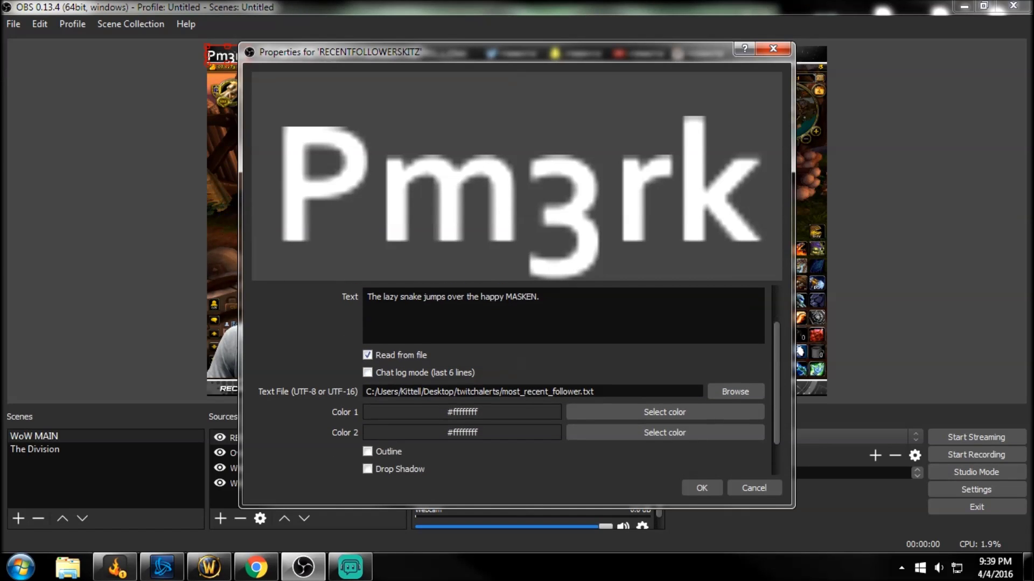
scroll("down", 3)
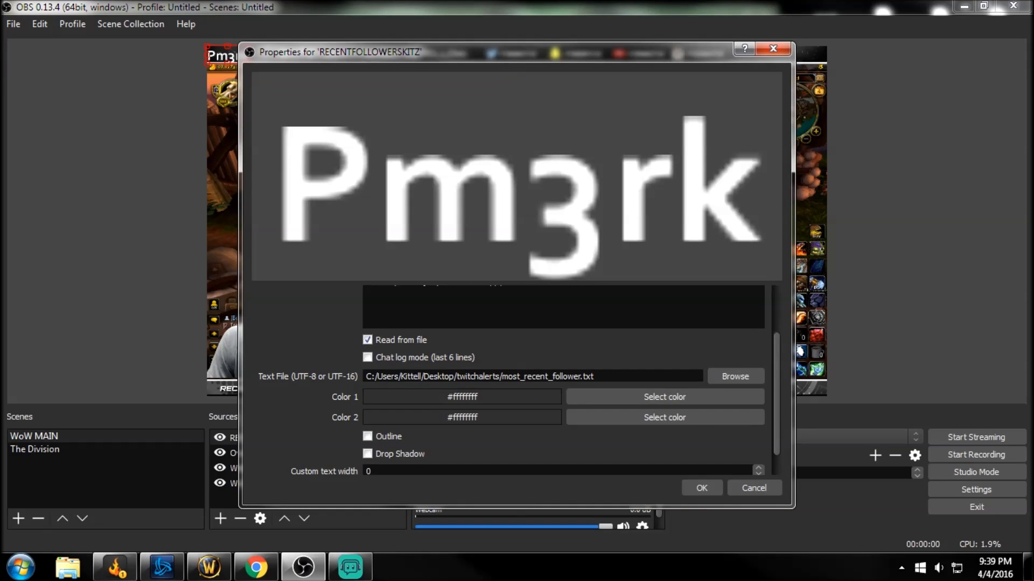
left_click(368, 436)
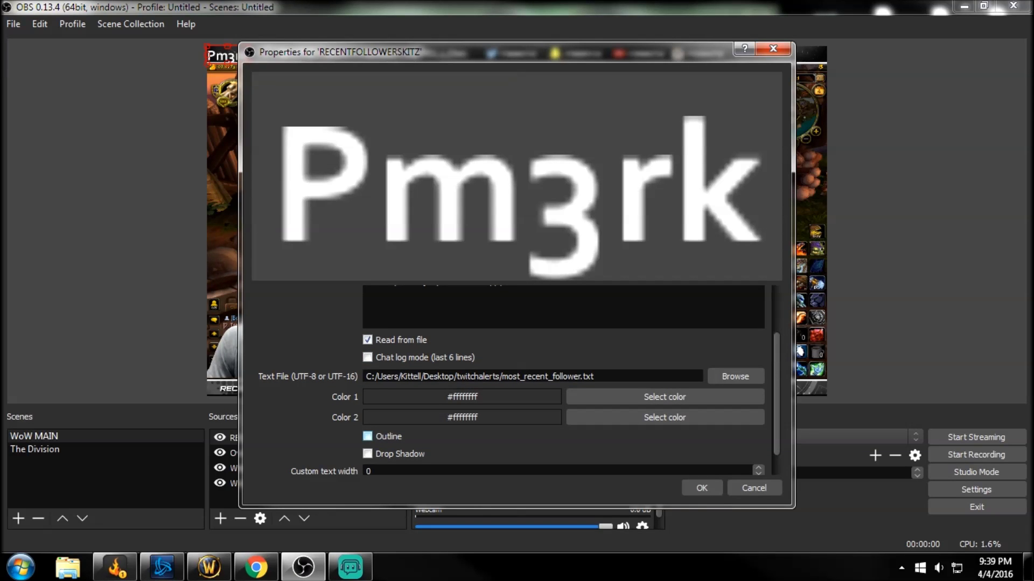
left_click(367, 436)
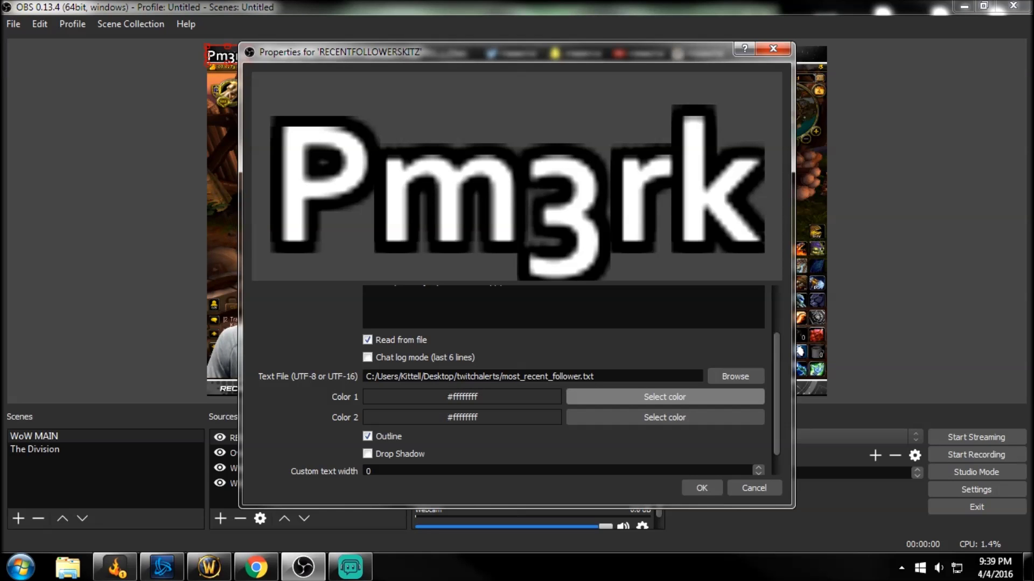
left_click(664, 396)
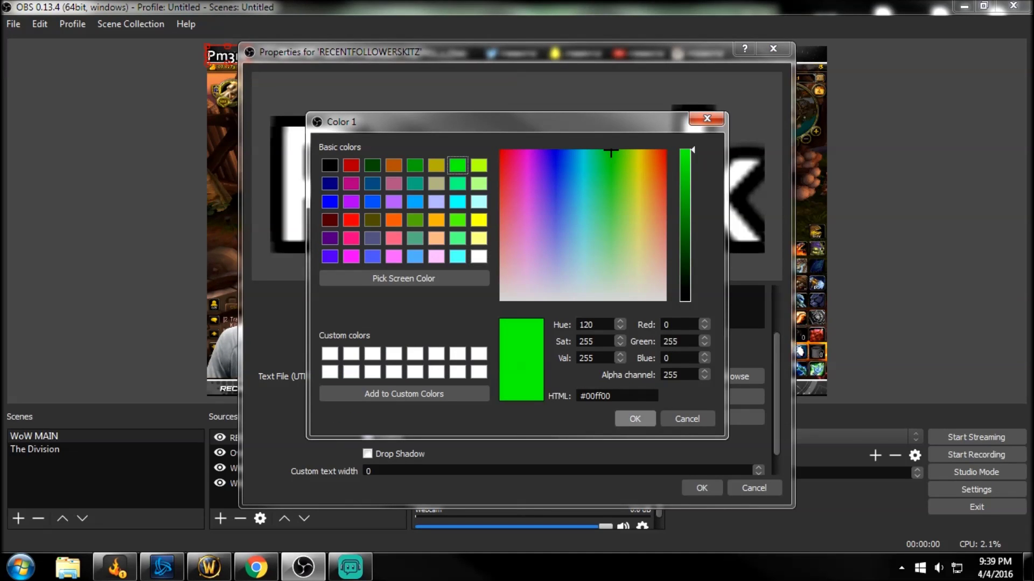
left_click(633, 419)
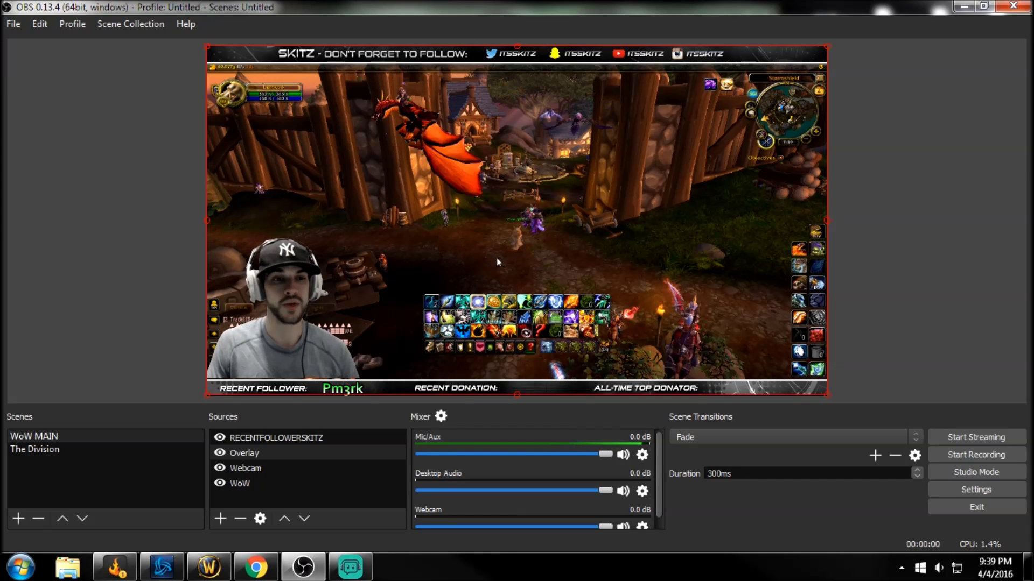
mouse_move(531, 289)
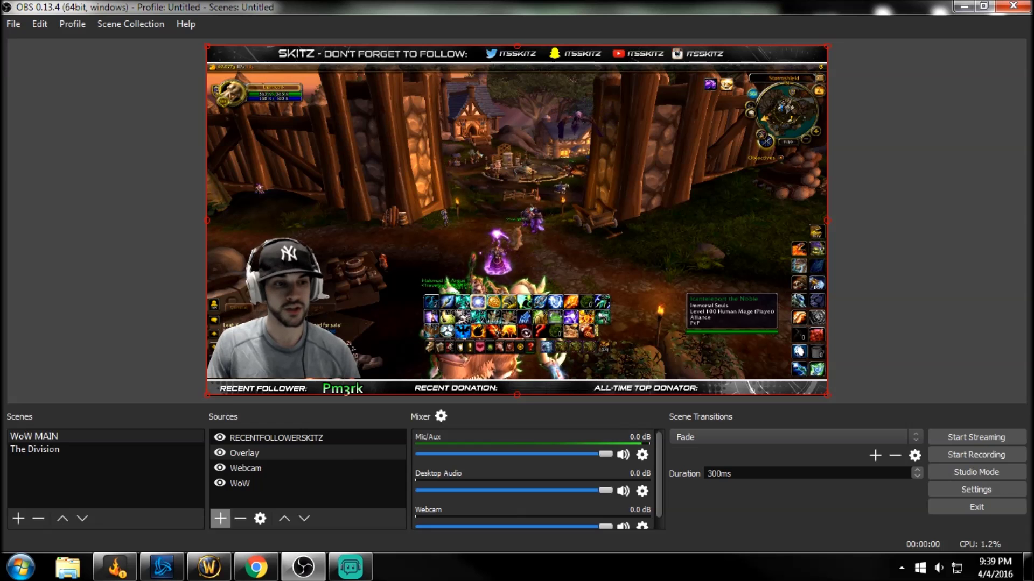
Step: Add a second text source named RECENTDONATORSKITZ for the recent donator
left_click(220, 519)
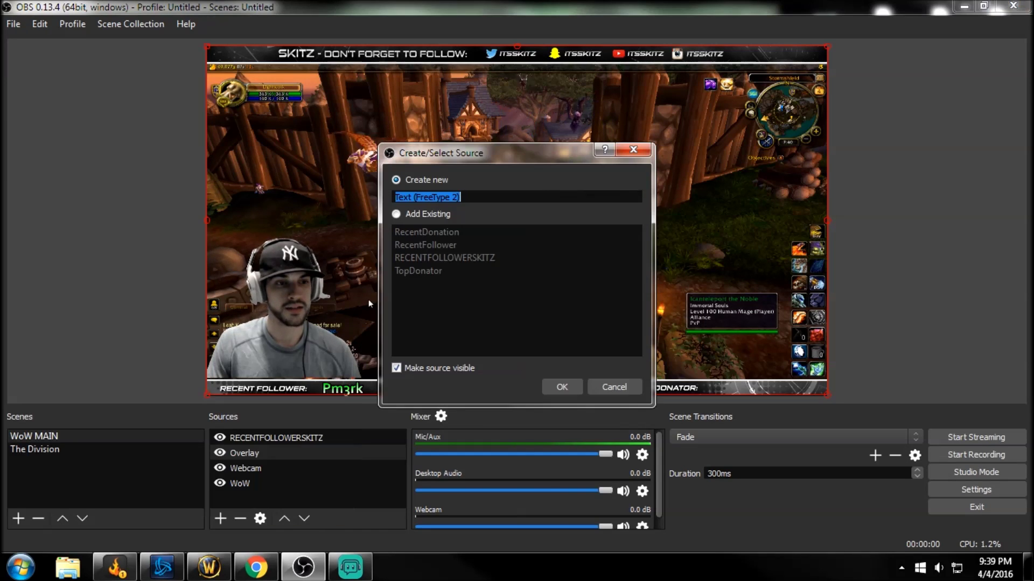
type("RECENTDONATORSKITZ")
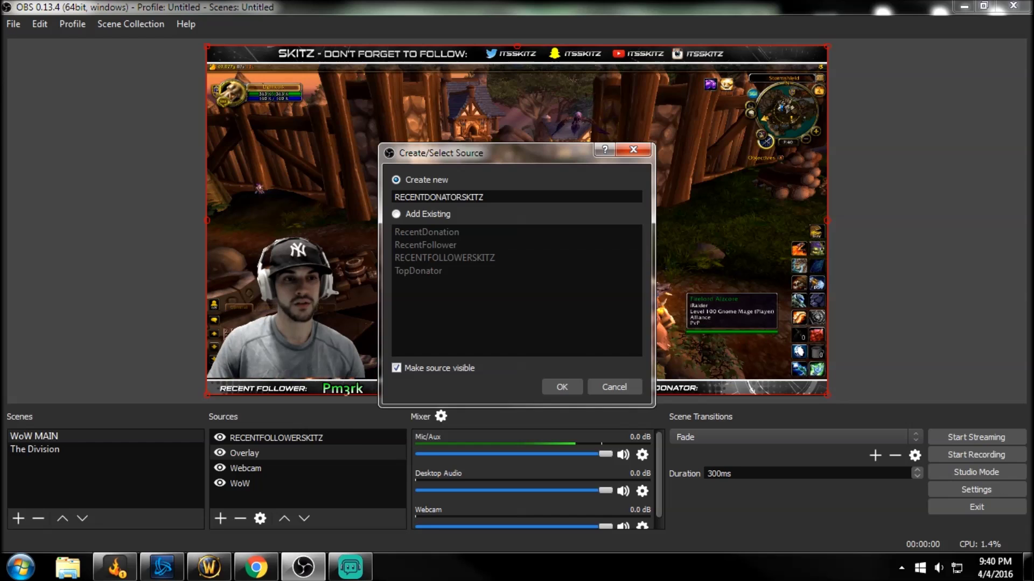
left_click(560, 387)
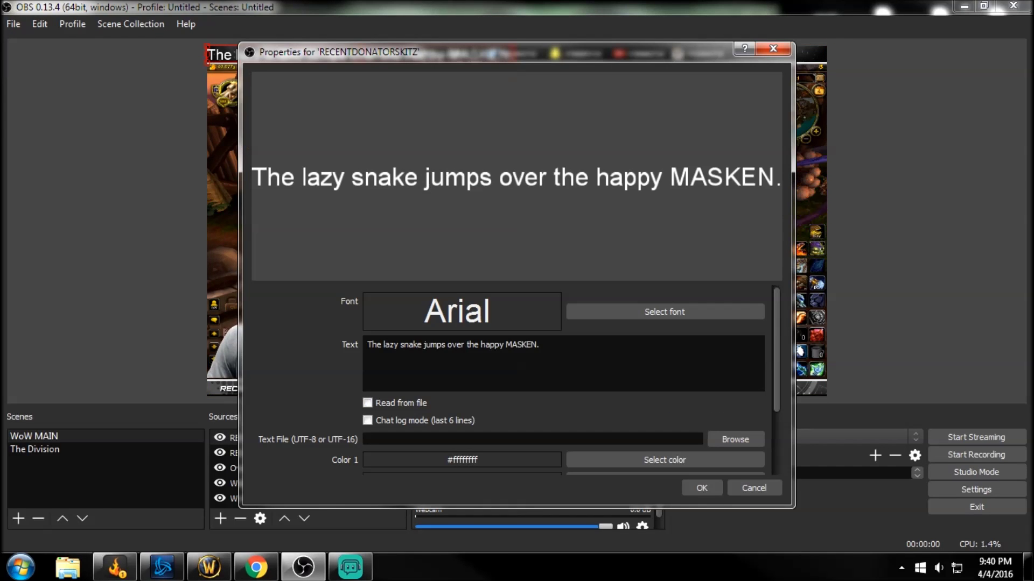
Step: Set the donator text to Corbel, read it from a file, and begin choosing that file
left_click(663, 313)
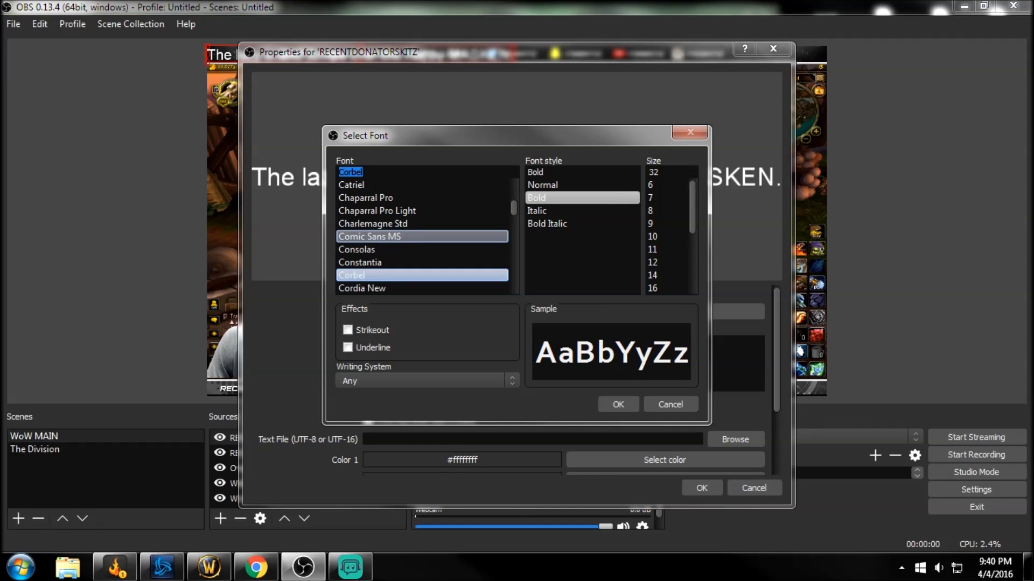
left_click(617, 404)
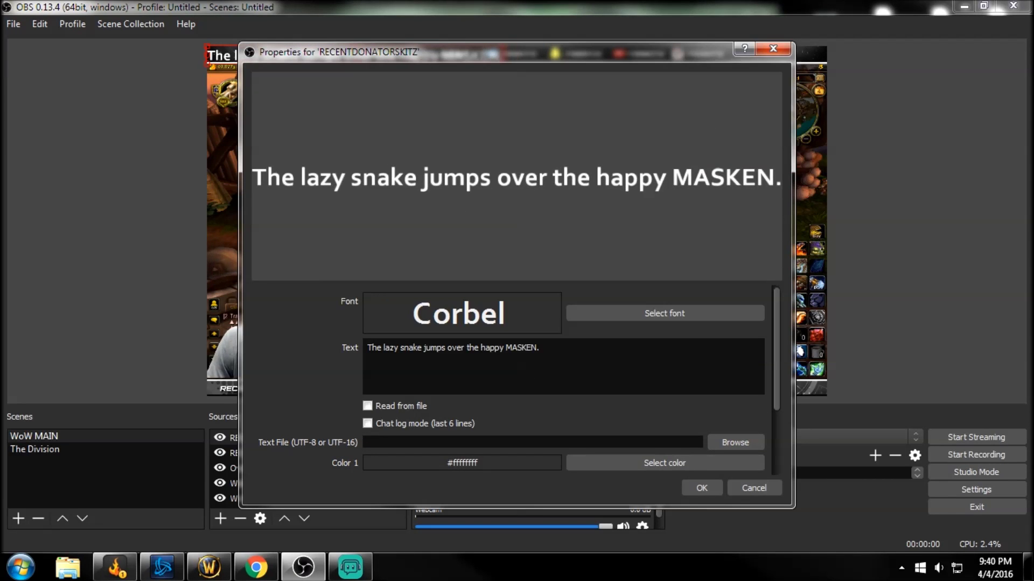
left_click(368, 406)
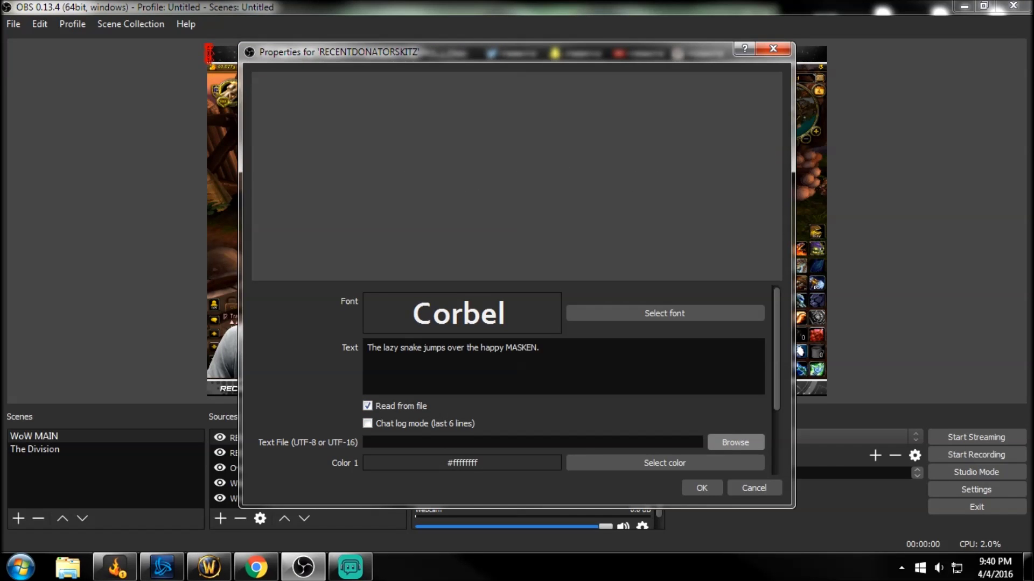
left_click(734, 442)
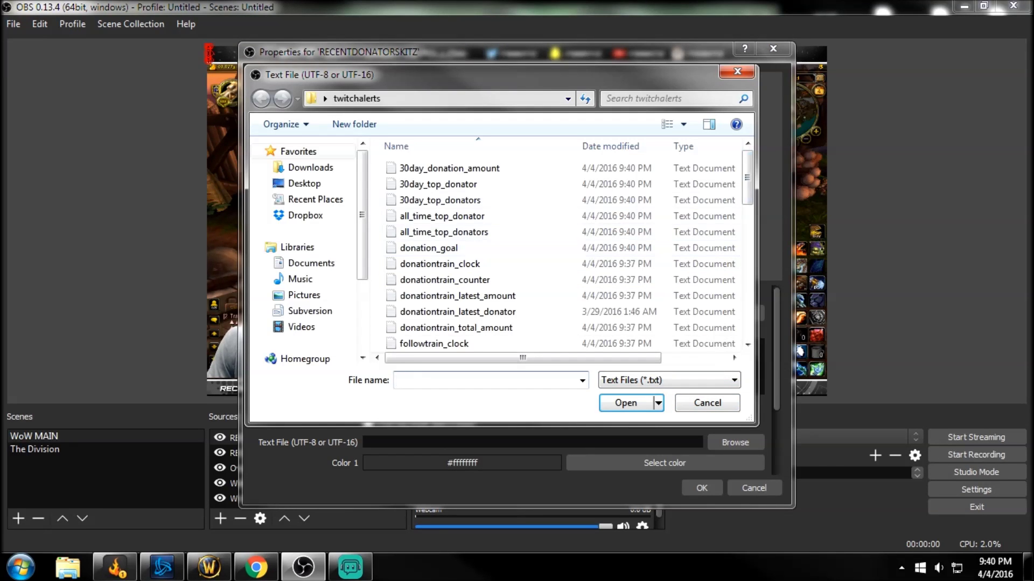
Step: Scroll the file browser to locate most_recent_donator.txt for the donator text source
scroll("down", 3)
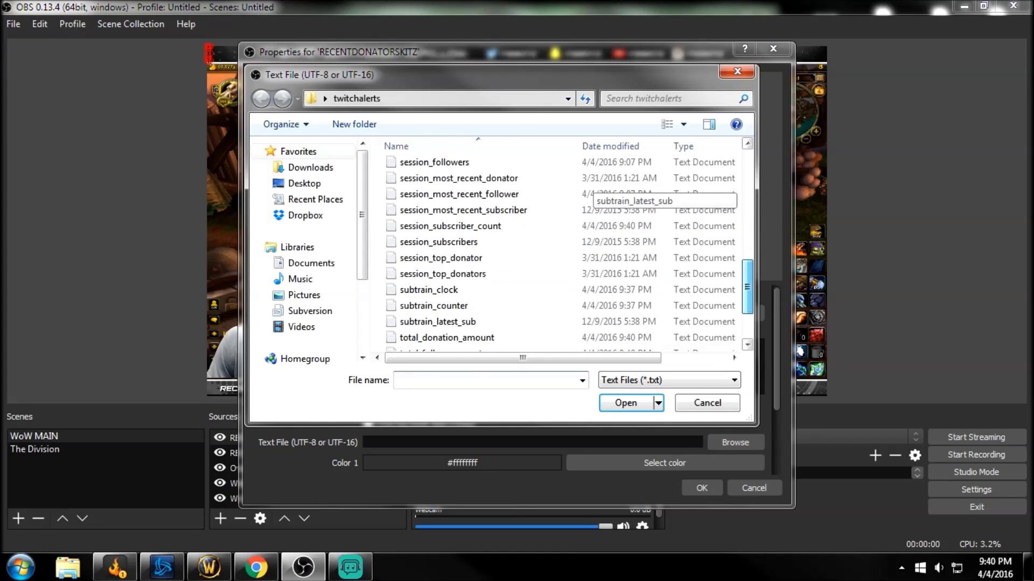
scroll("down", 3)
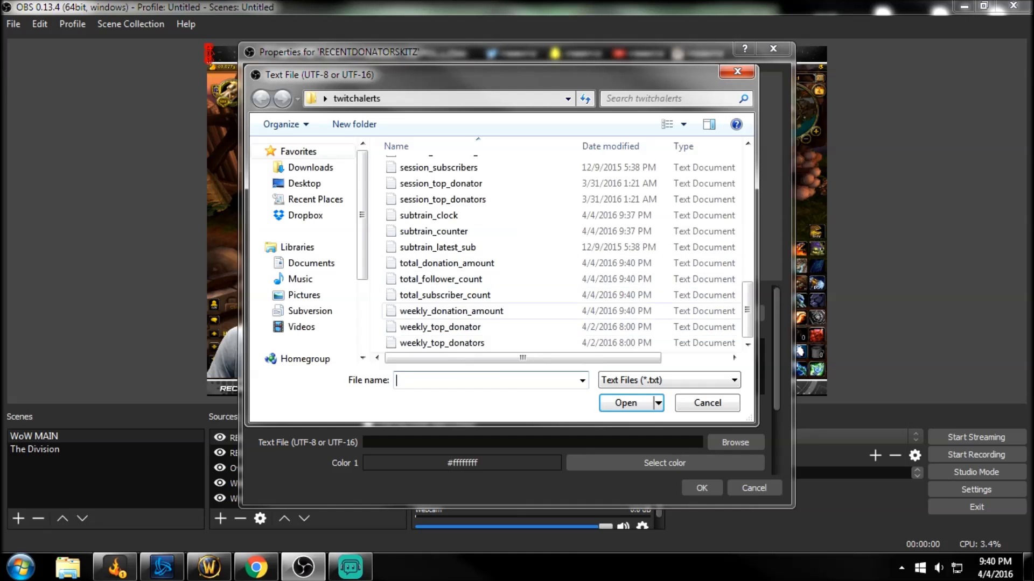
scroll("up", 3)
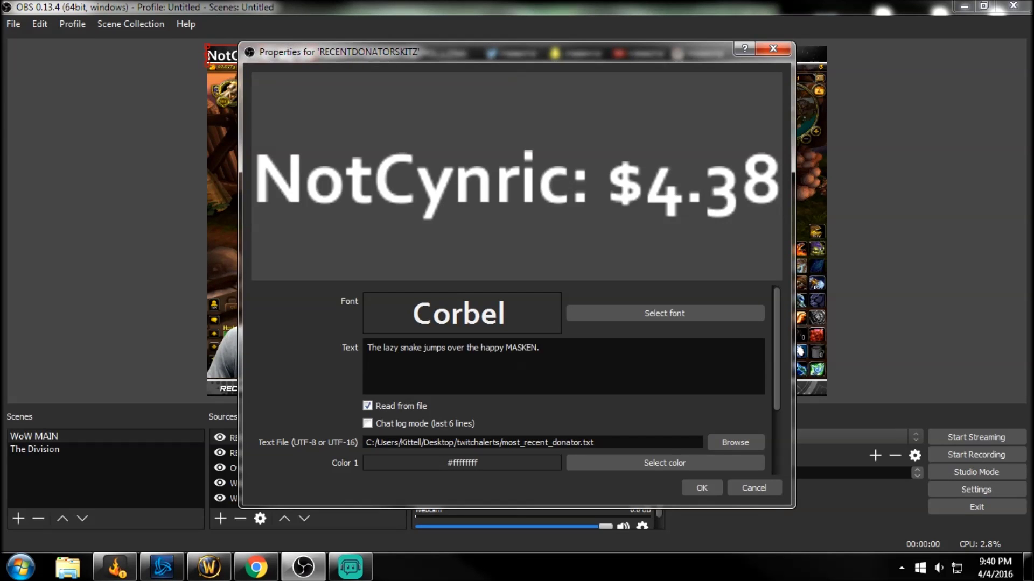
Step: Enable Outline and set Color 1 to dark red, then confirm the donator text properties
scroll("down", 3)
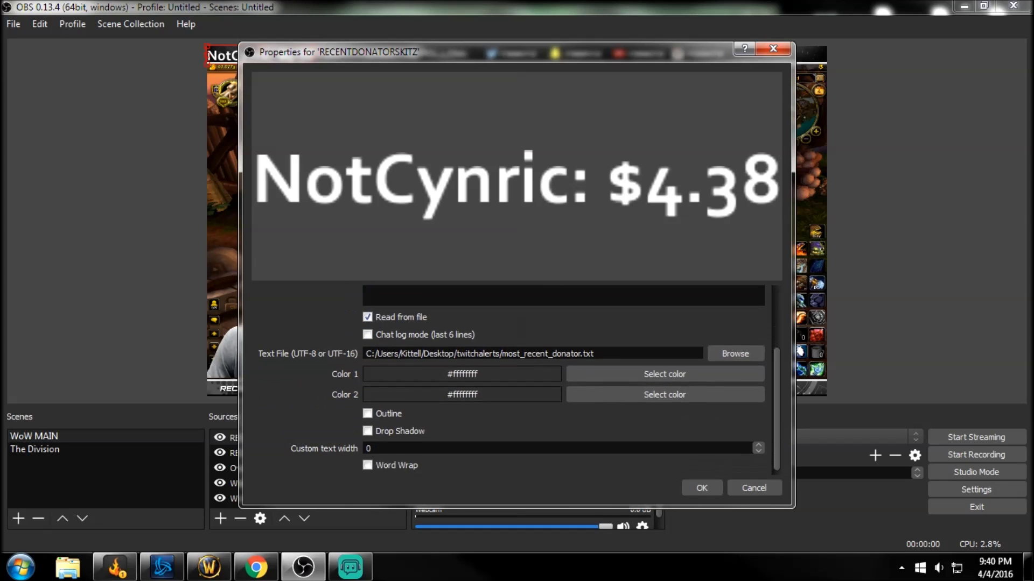
left_click(367, 413)
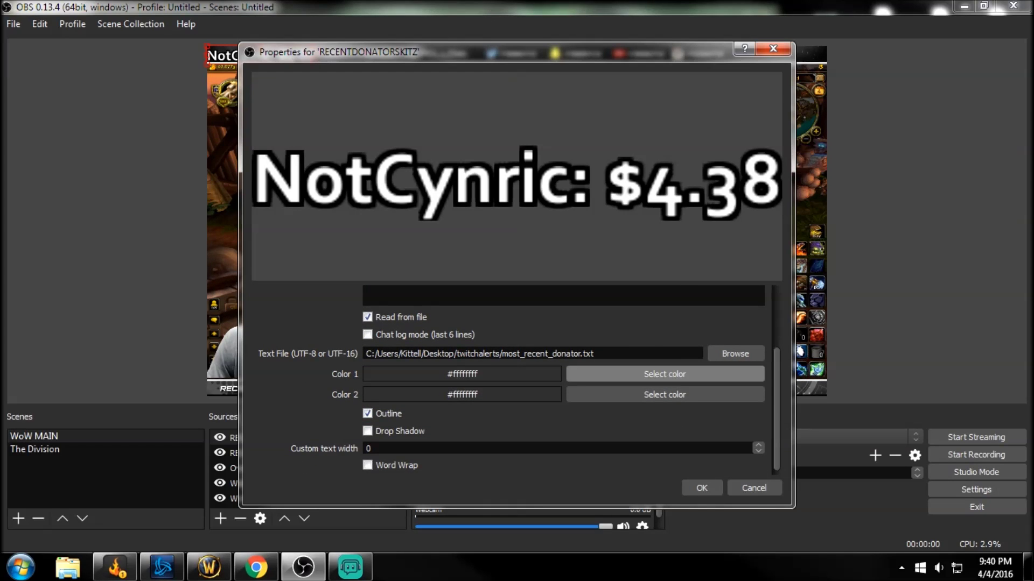
left_click(664, 374)
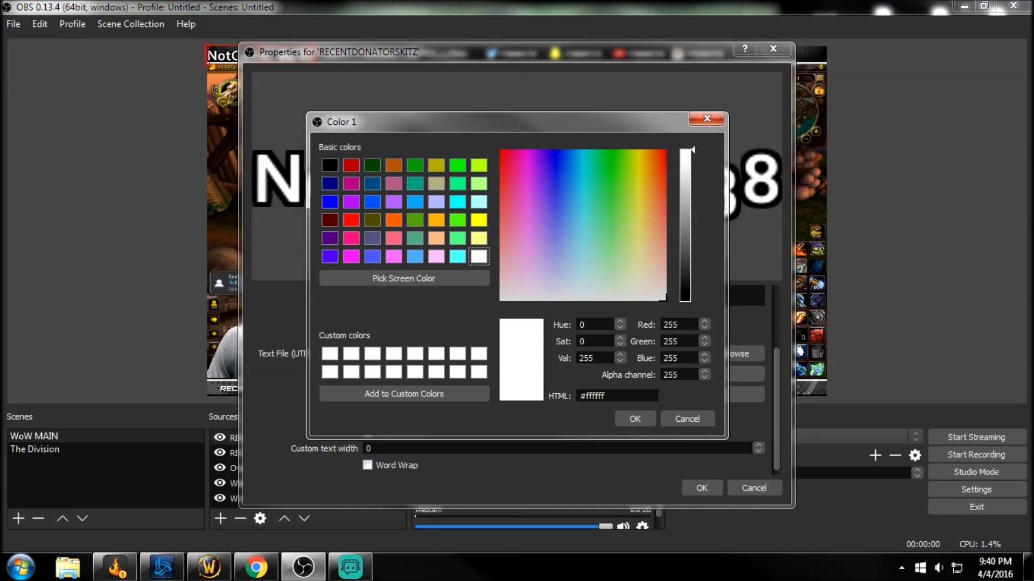
left_click(351, 165)
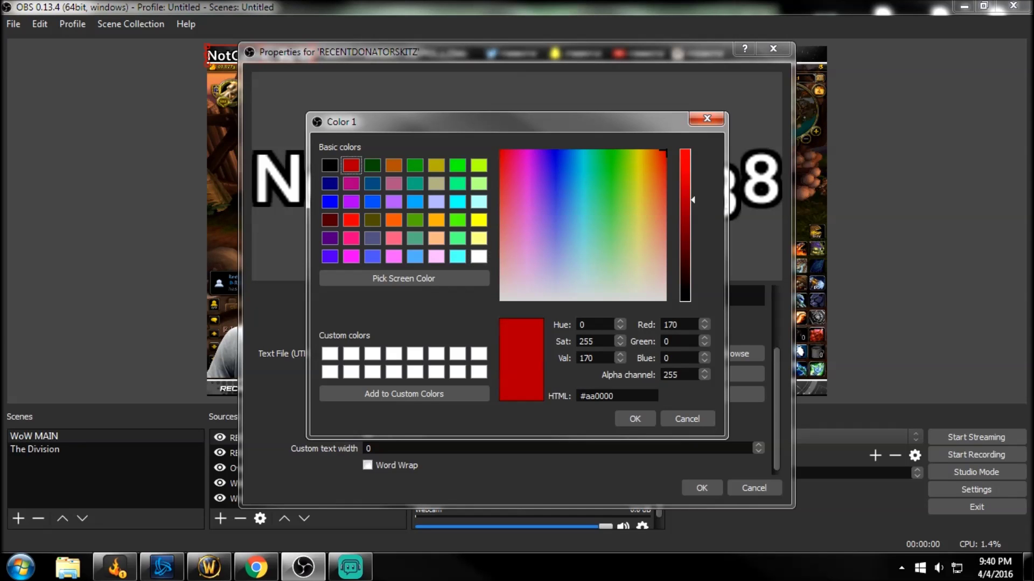
left_click(634, 419)
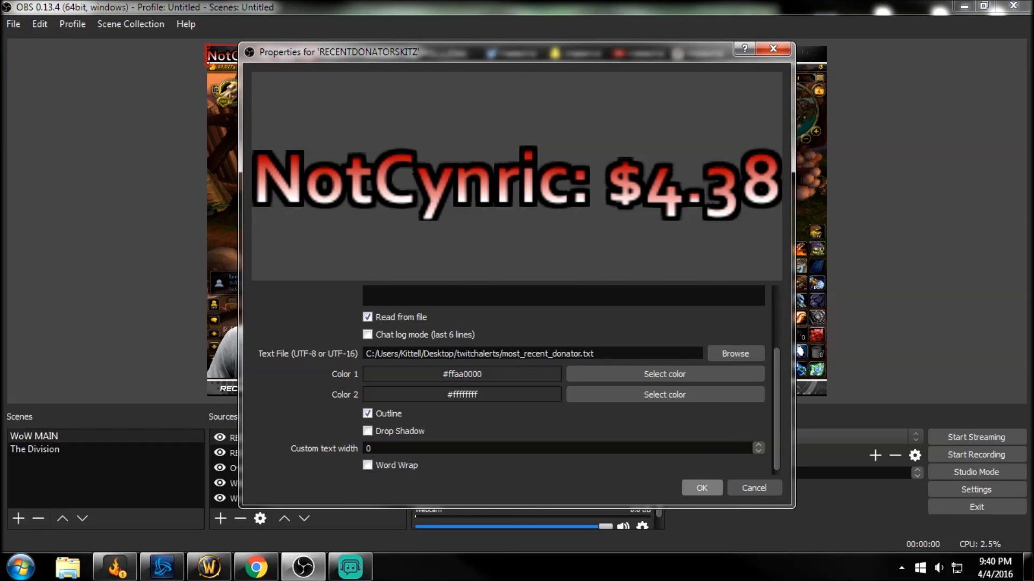
left_click(700, 488)
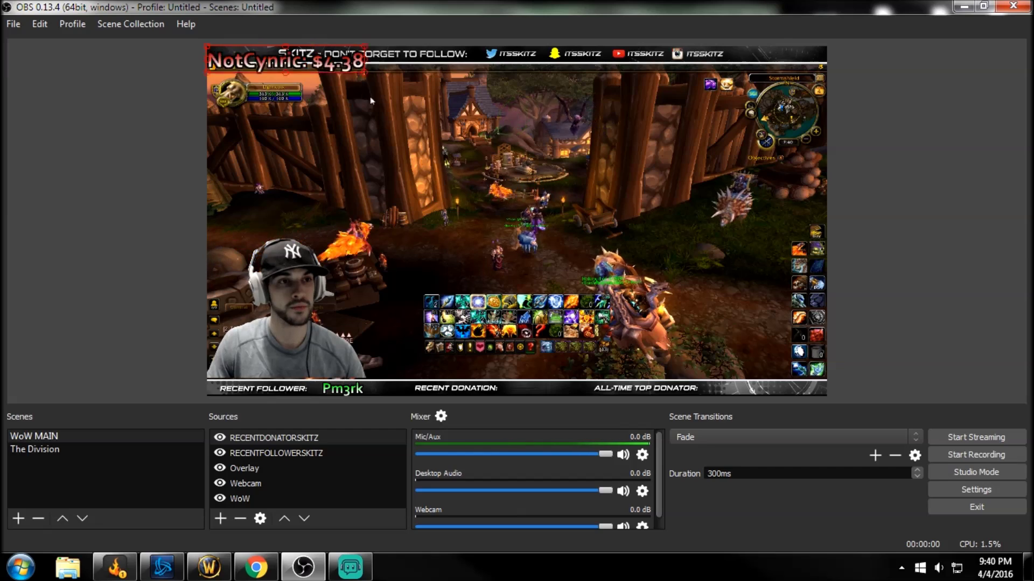